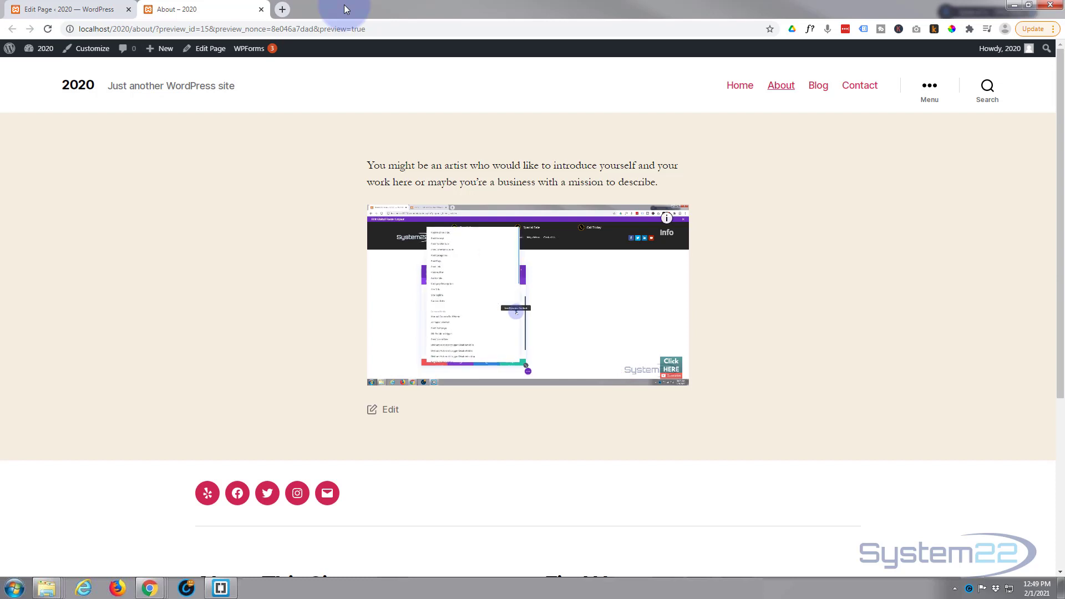
- Return to the About page editor tab and bring up the editor's Options list
click(528, 295)
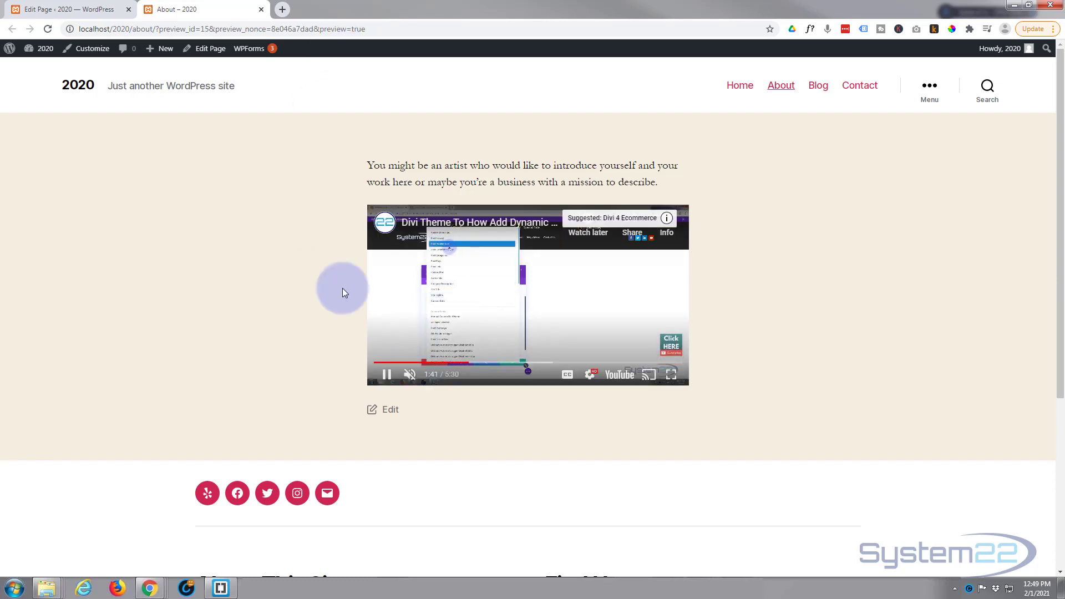
click(48, 29)
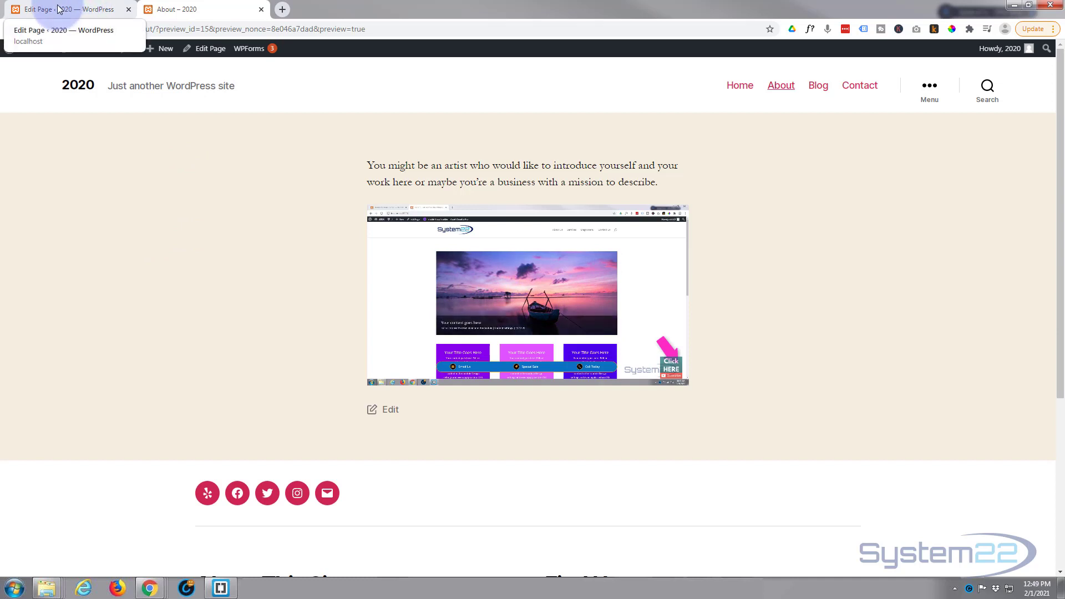
click(61, 10)
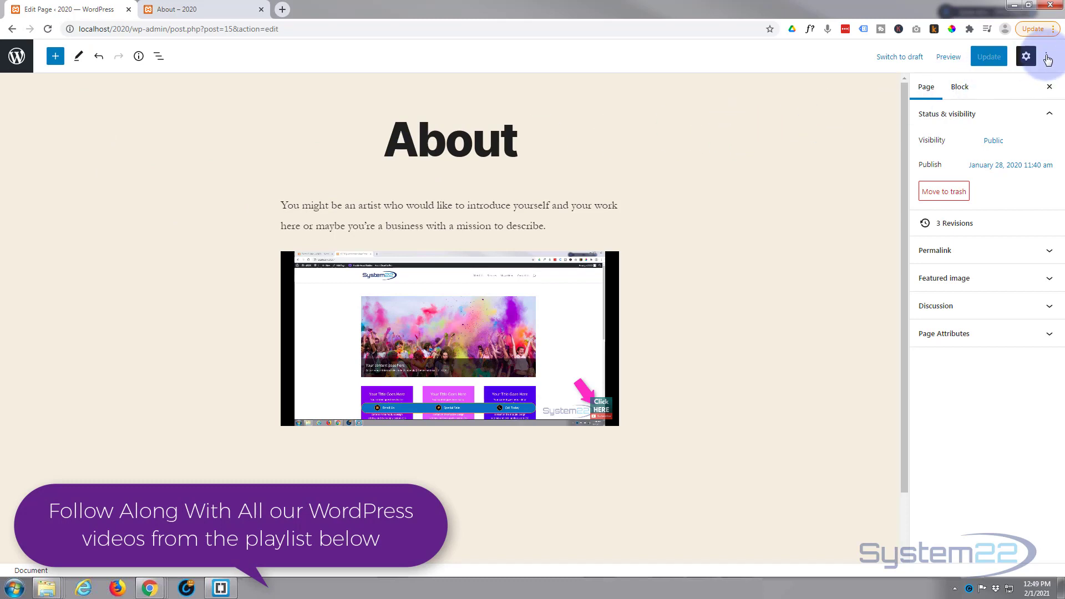
mouse_move(1047, 60)
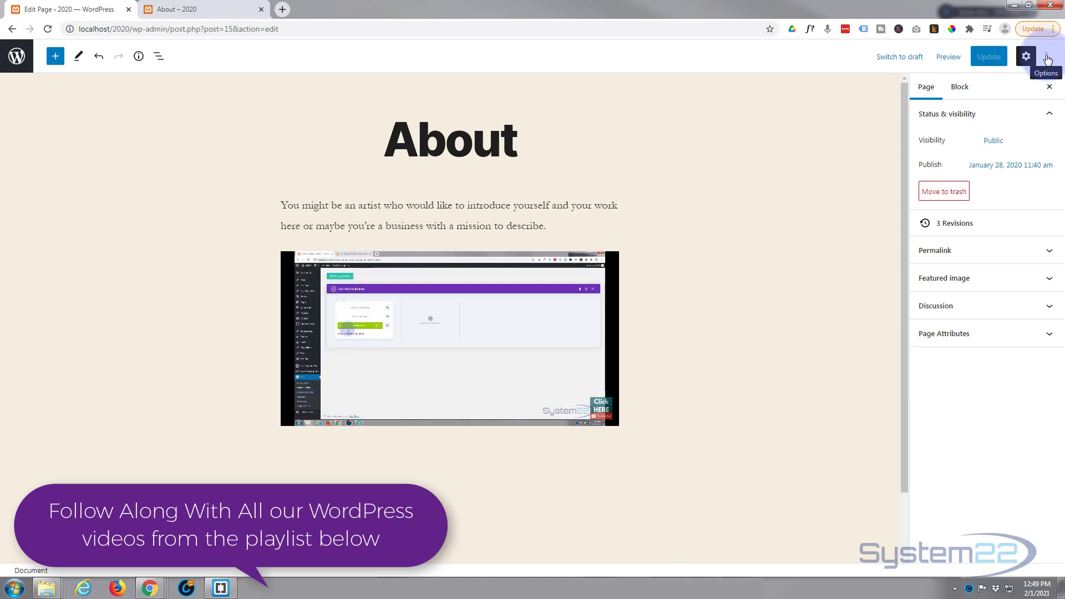
click(1027, 56)
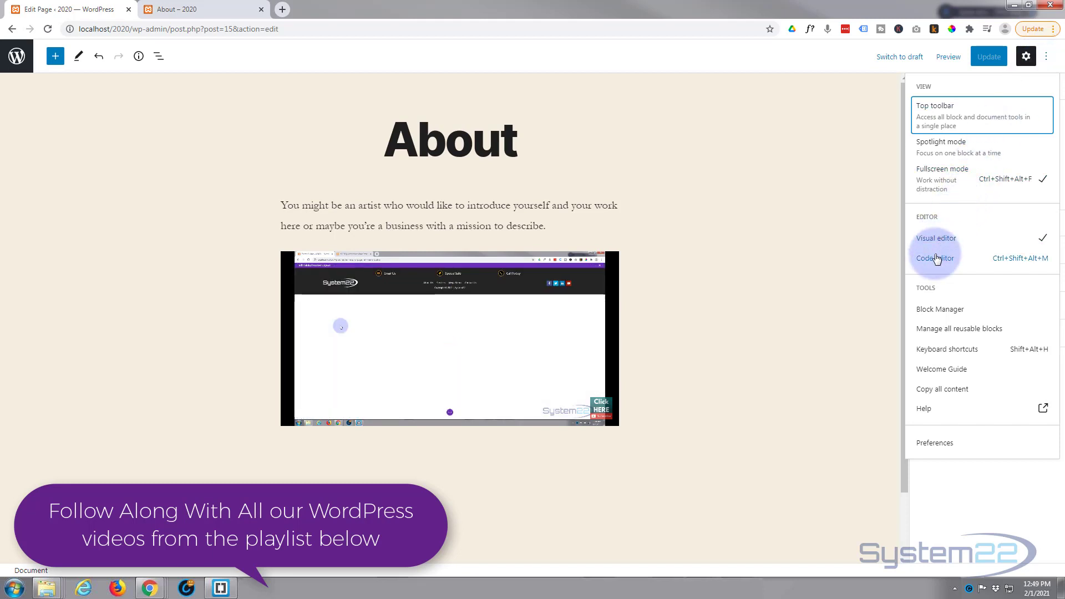
mouse_move(935, 242)
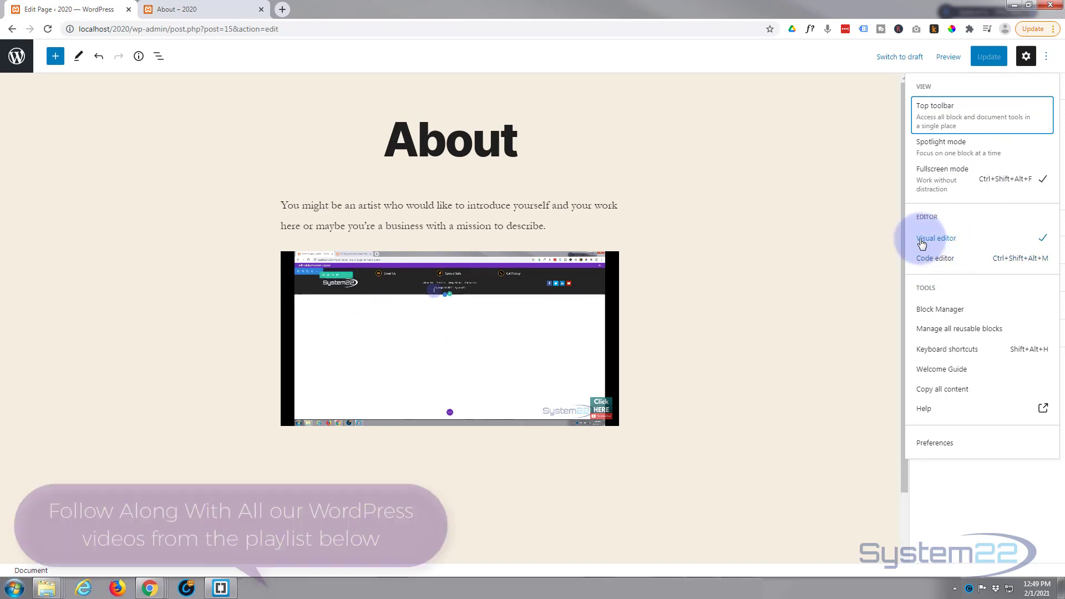
mouse_move(936, 259)
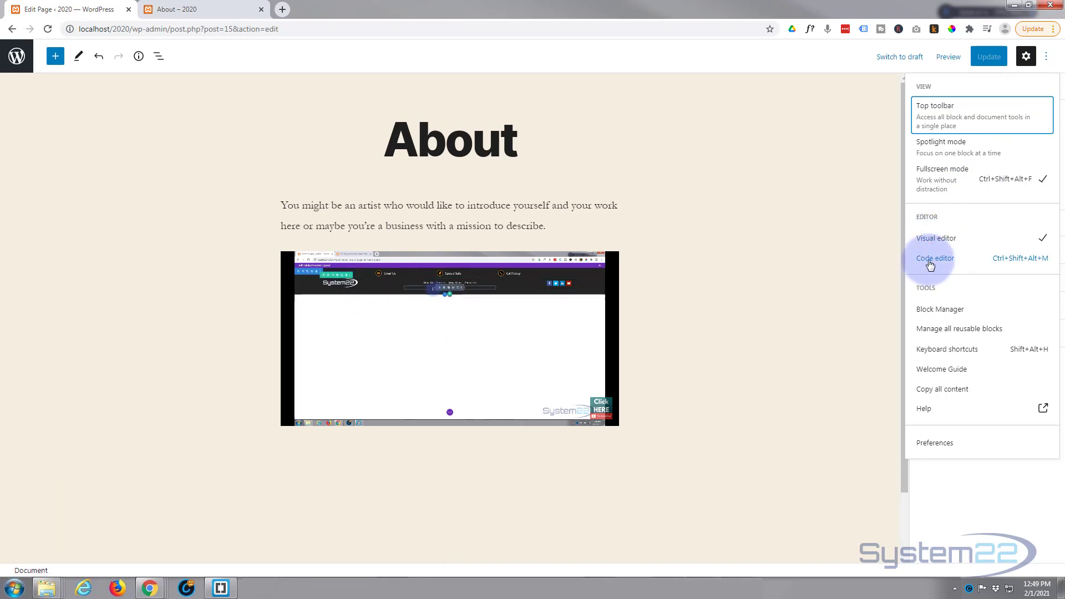
- Switch to the Code editor and delete the existing YouTube iframe from the second paragraph
click(936, 258)
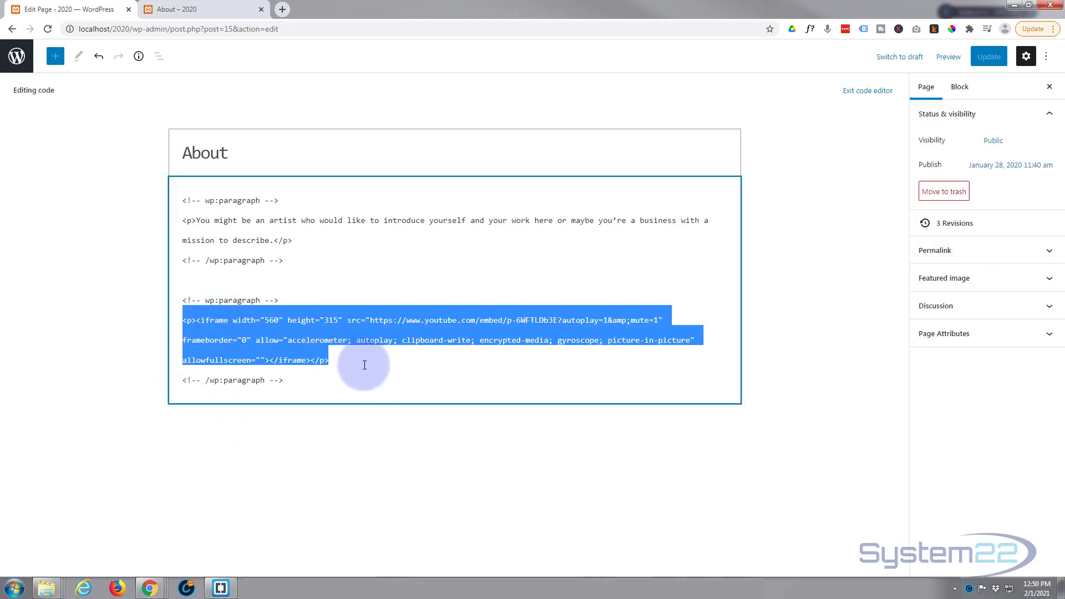
key(Delete)
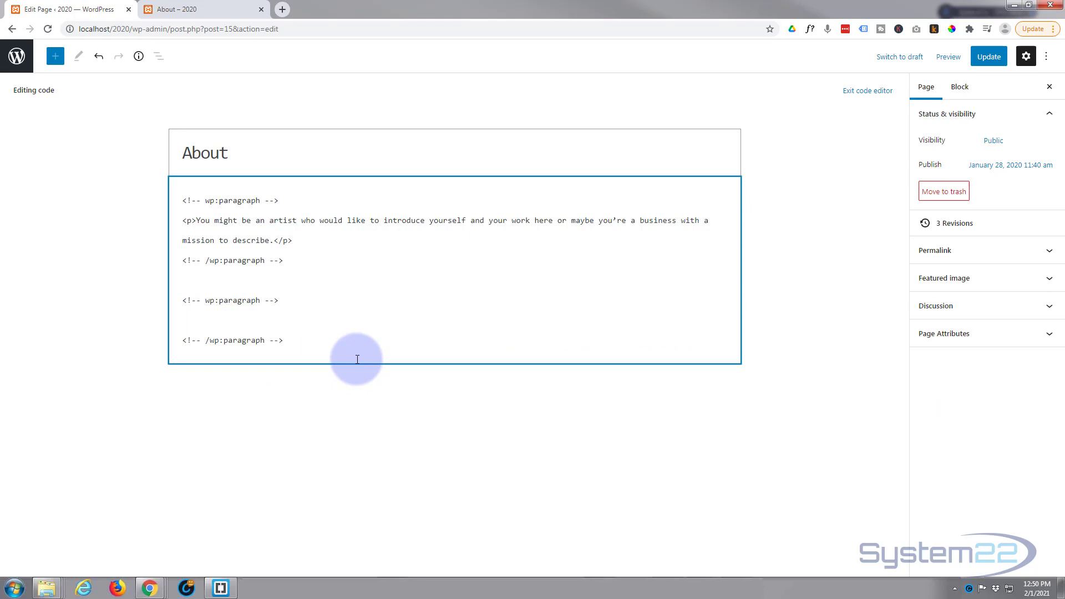
mouse_move(338, 356)
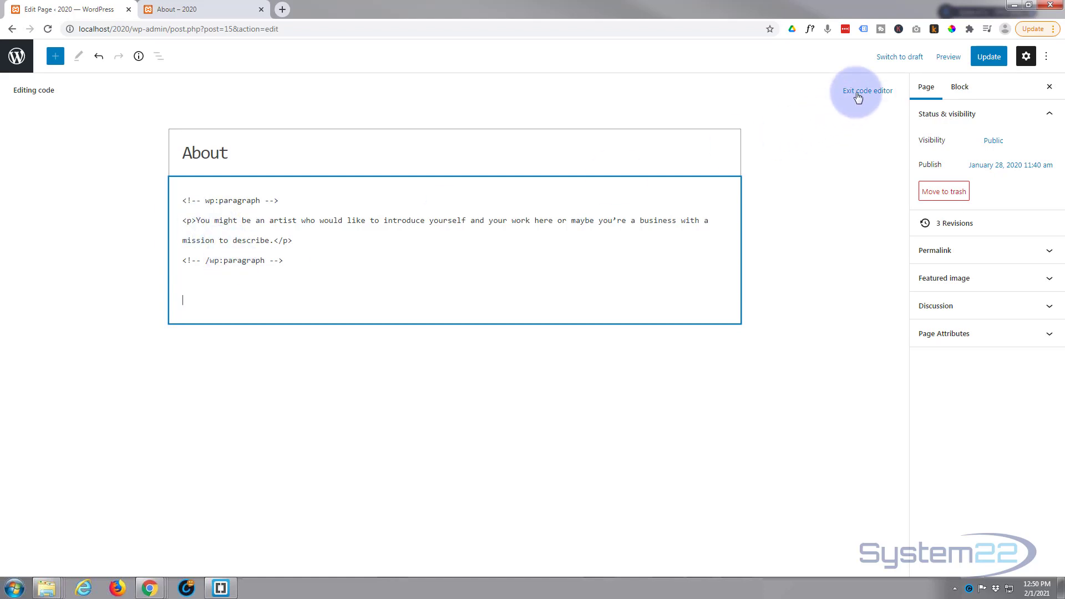
- Exit to the visual editor, add an empty paragraph below the intro, and return to the Code editor
click(866, 89)
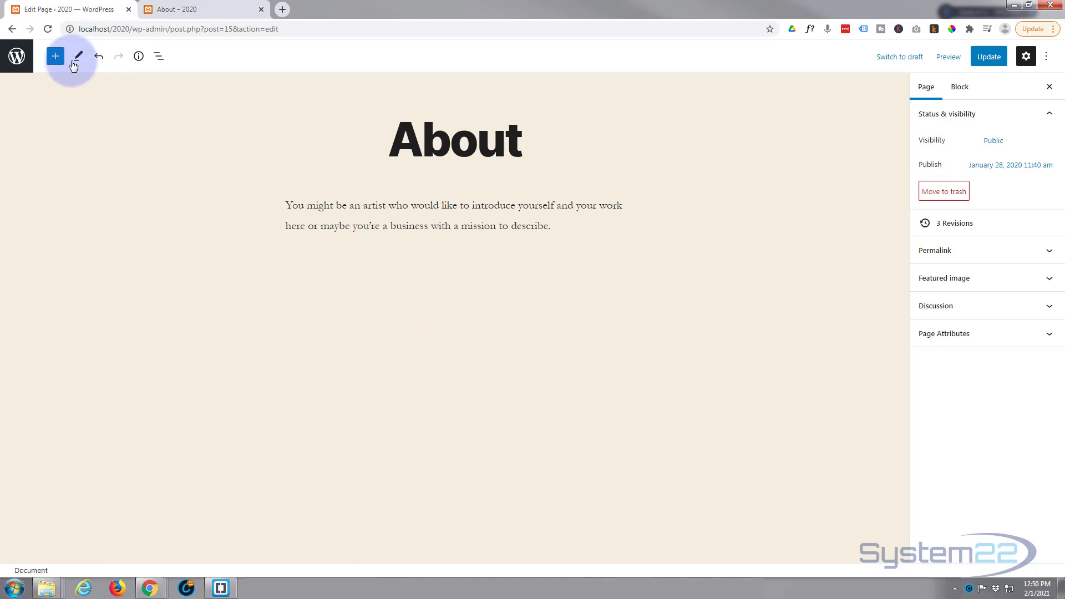
click(56, 57)
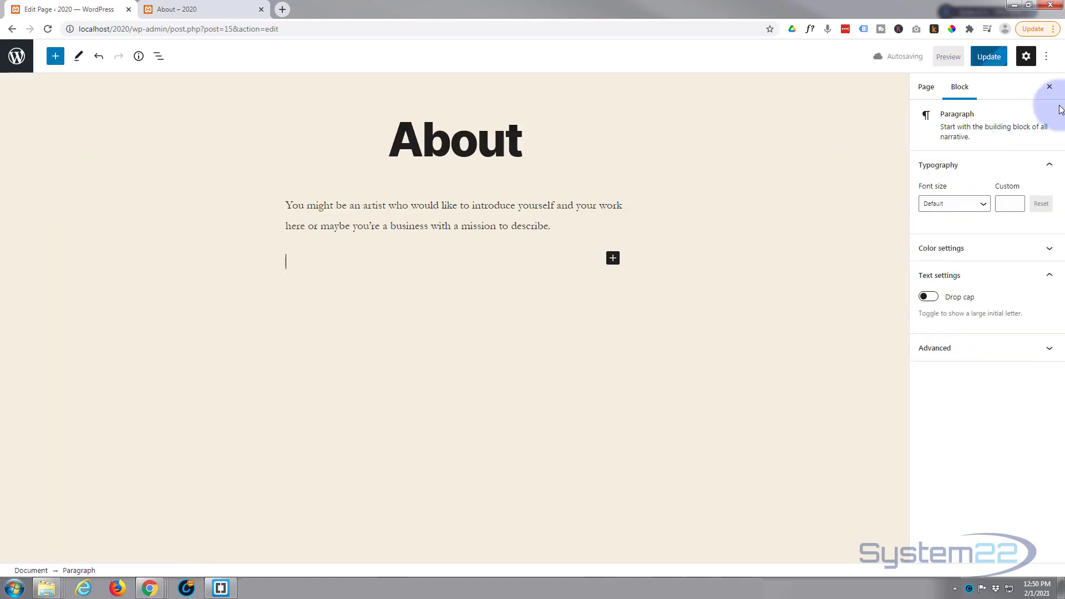
click(1049, 57)
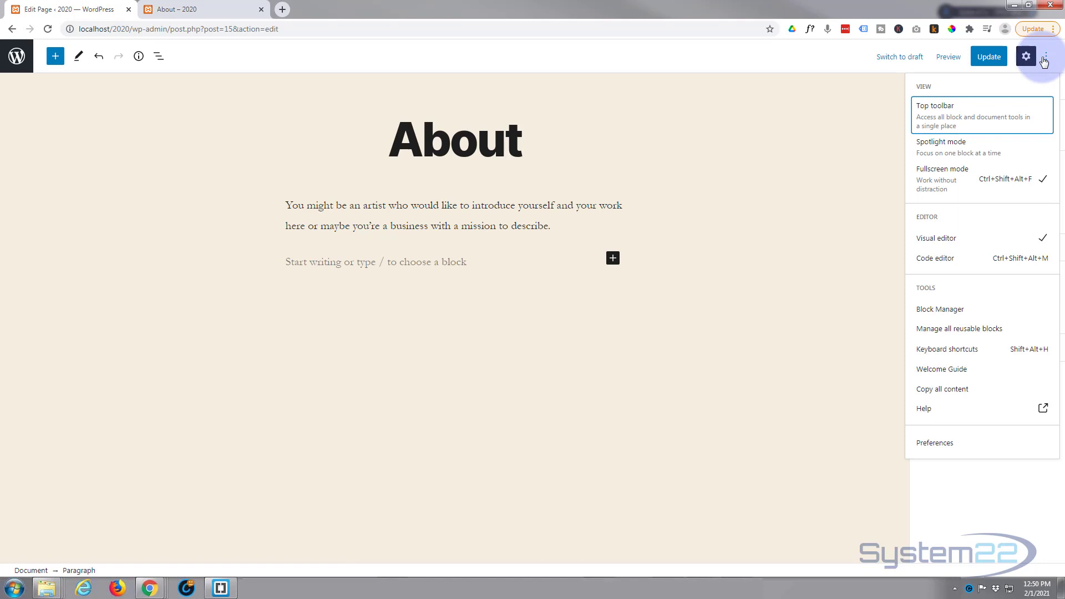
click(936, 258)
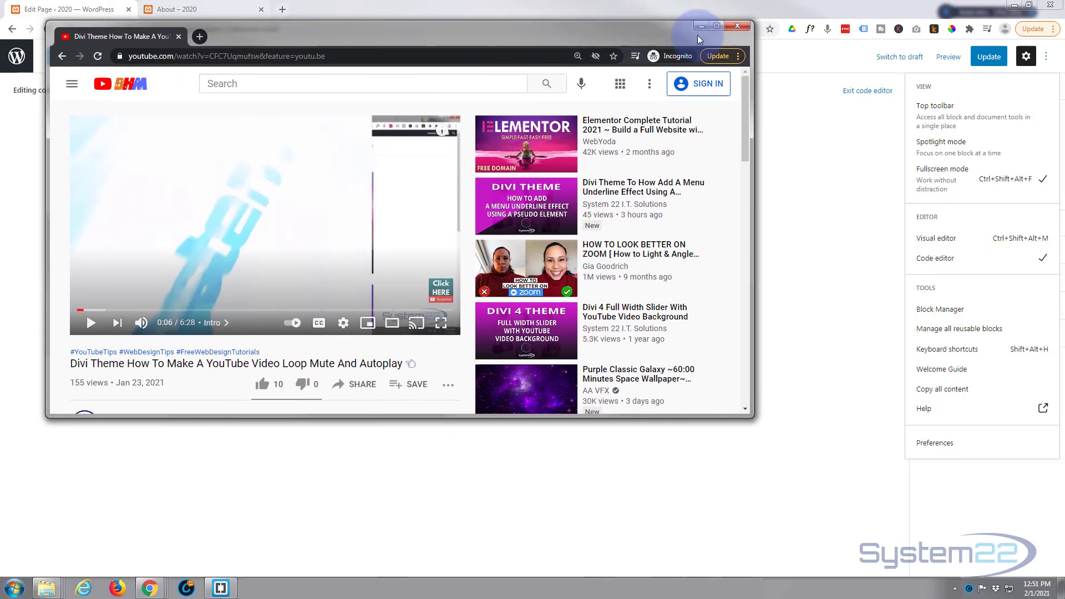
- Maximize the incognito YouTube window showing the Divi loop/mute/autoplay tutorial
click(716, 25)
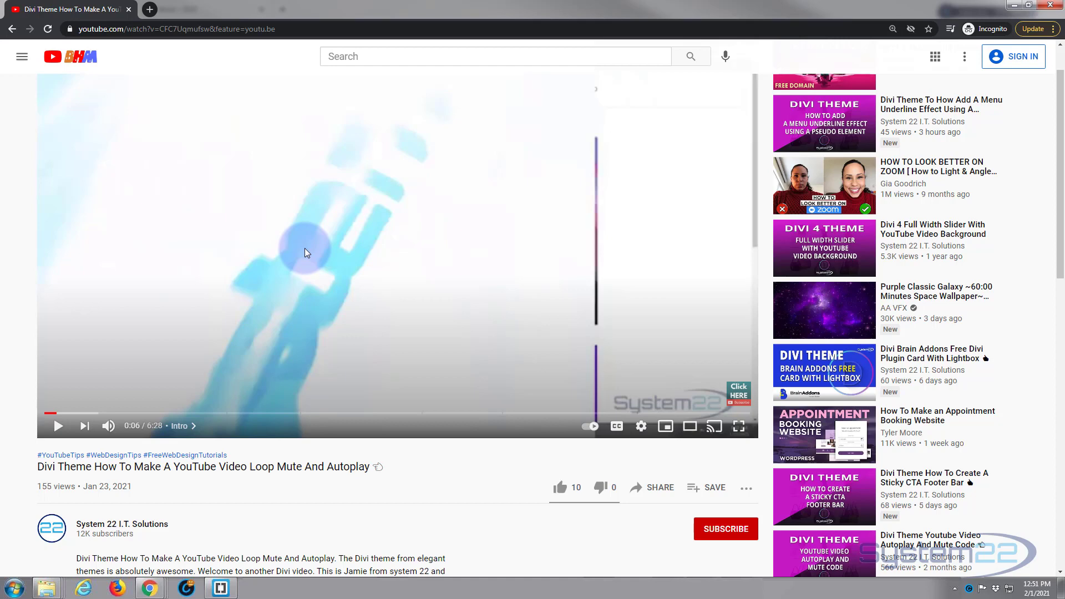
mouse_move(333, 243)
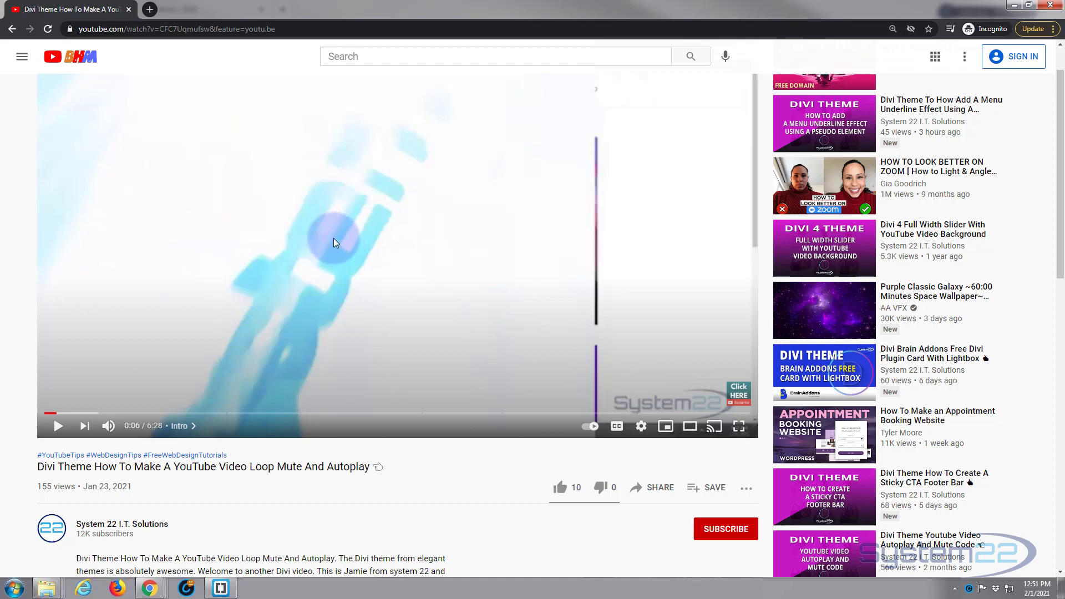
mouse_move(327, 243)
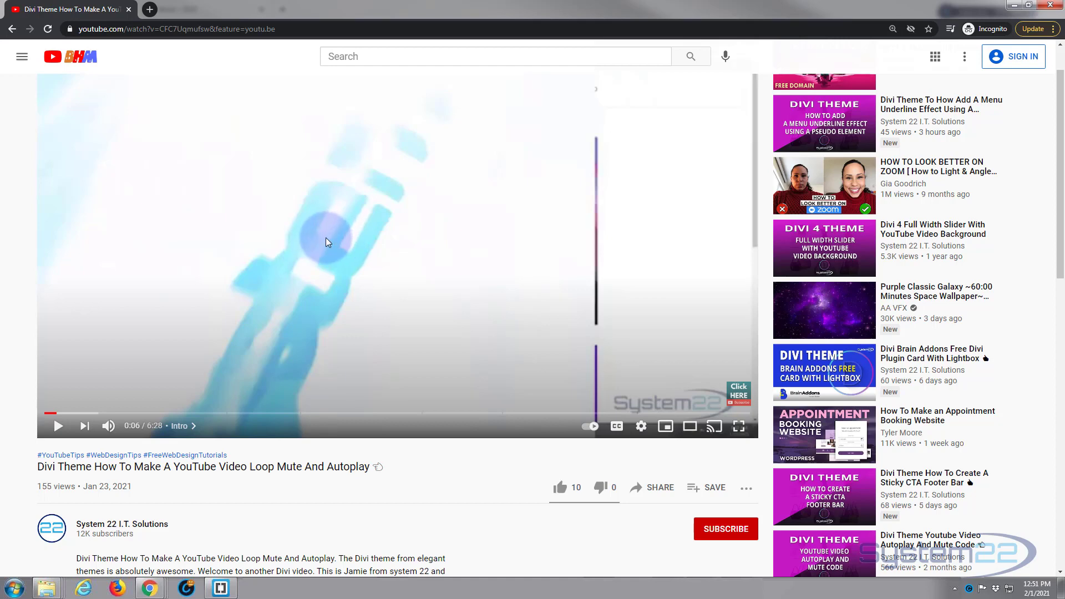
mouse_move(643, 487)
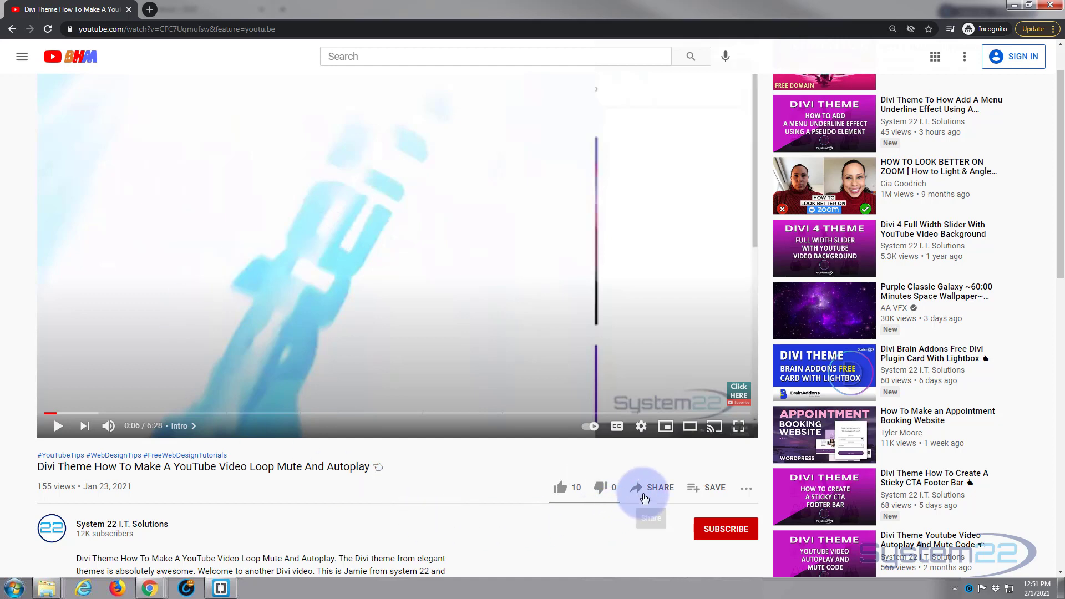
- Copy the video's Share > Embed iframe code and return to the WordPress editor window
click(651, 489)
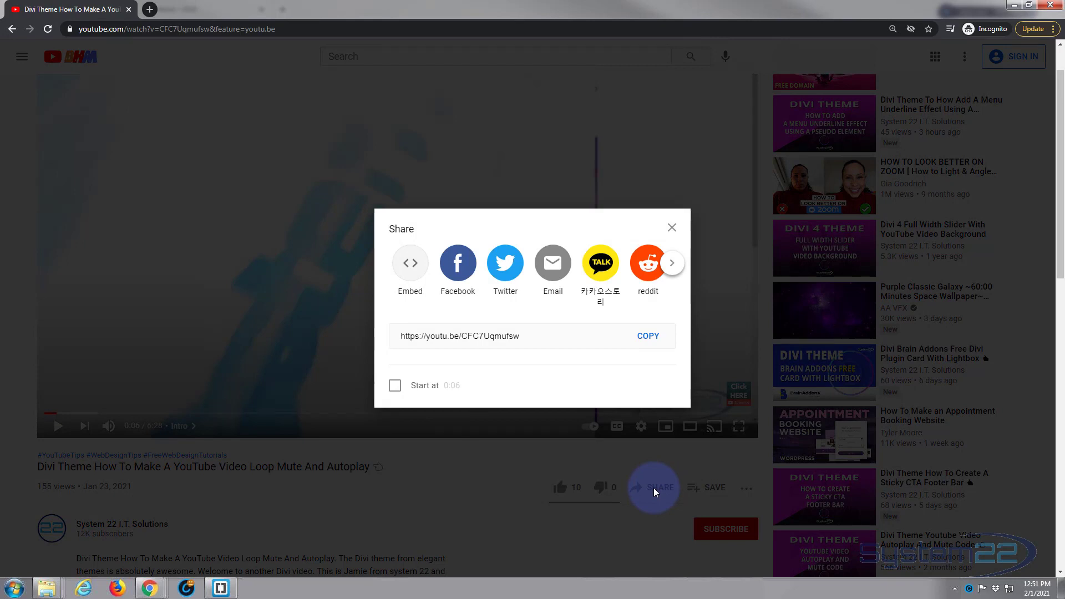
mouse_move(410, 264)
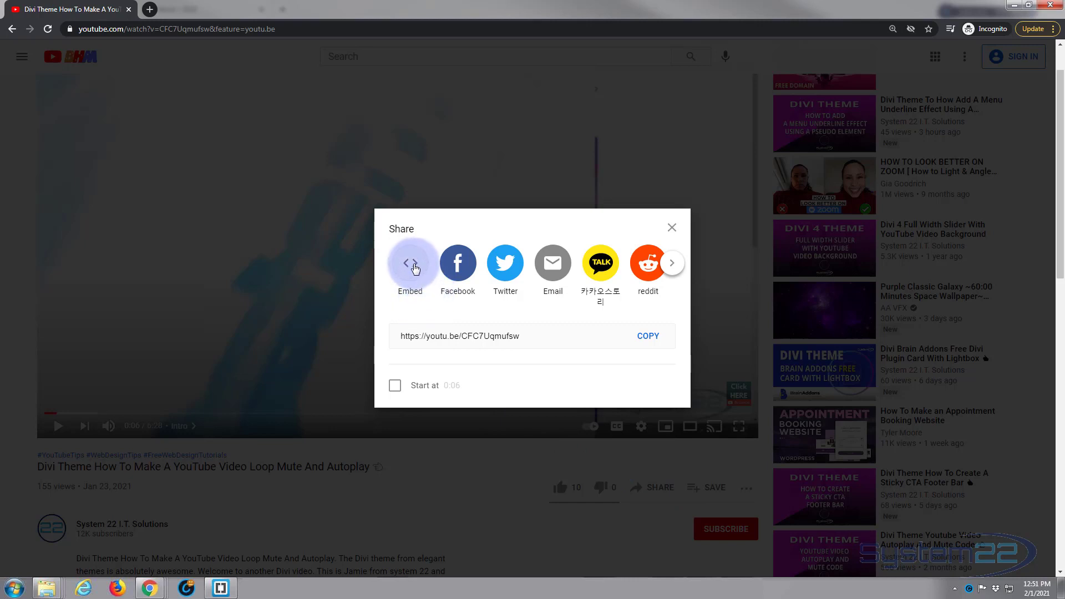
mouse_move(409, 263)
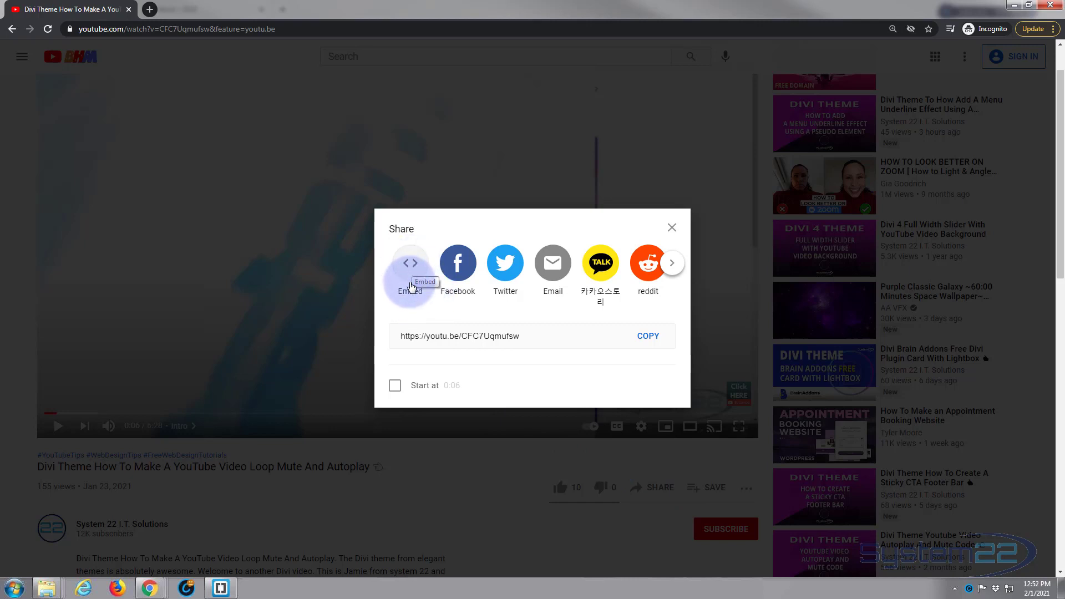
click(410, 263)
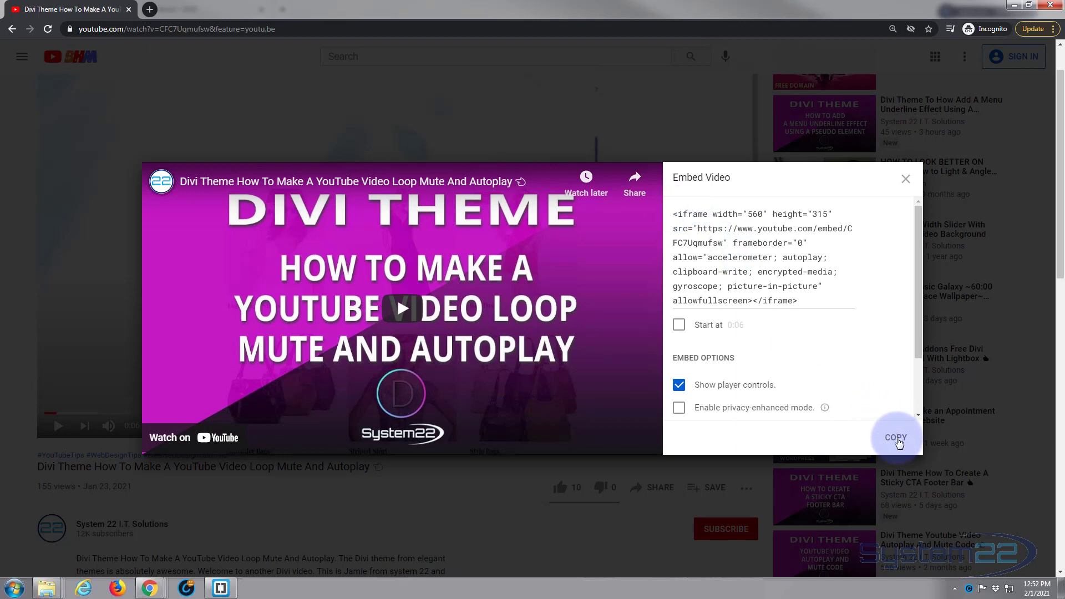
click(896, 437)
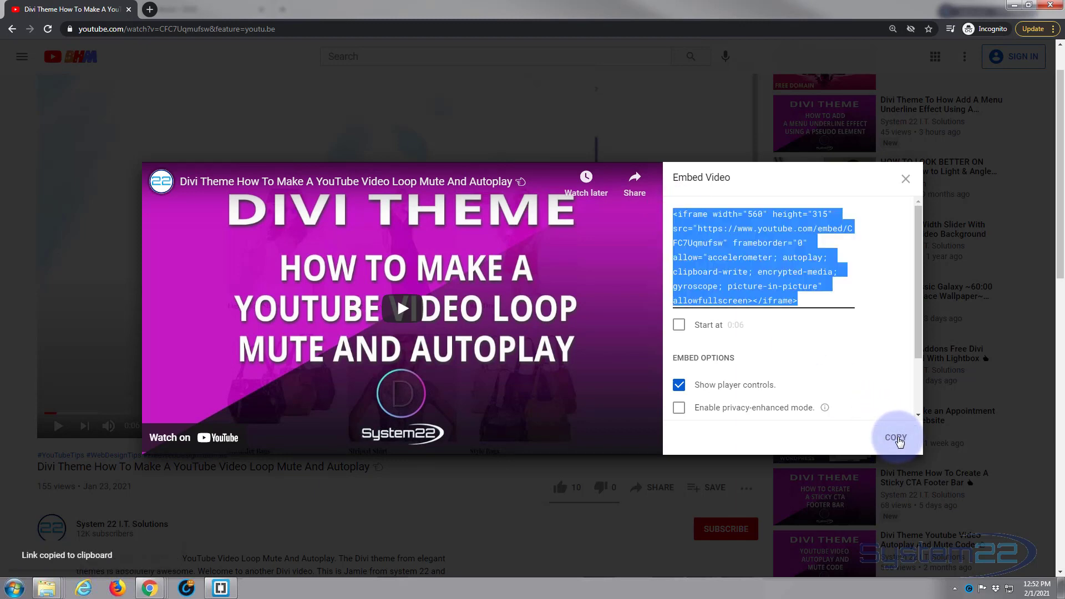
click(896, 437)
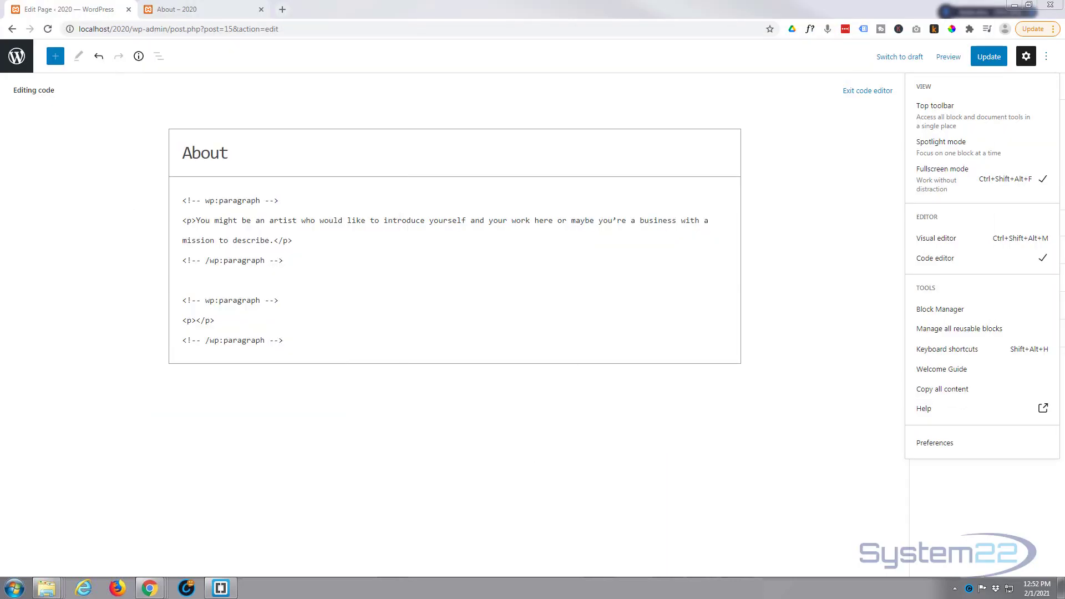
- Dismiss the Options list so the iframe code can be pasted into the empty <p></p>
click(192, 321)
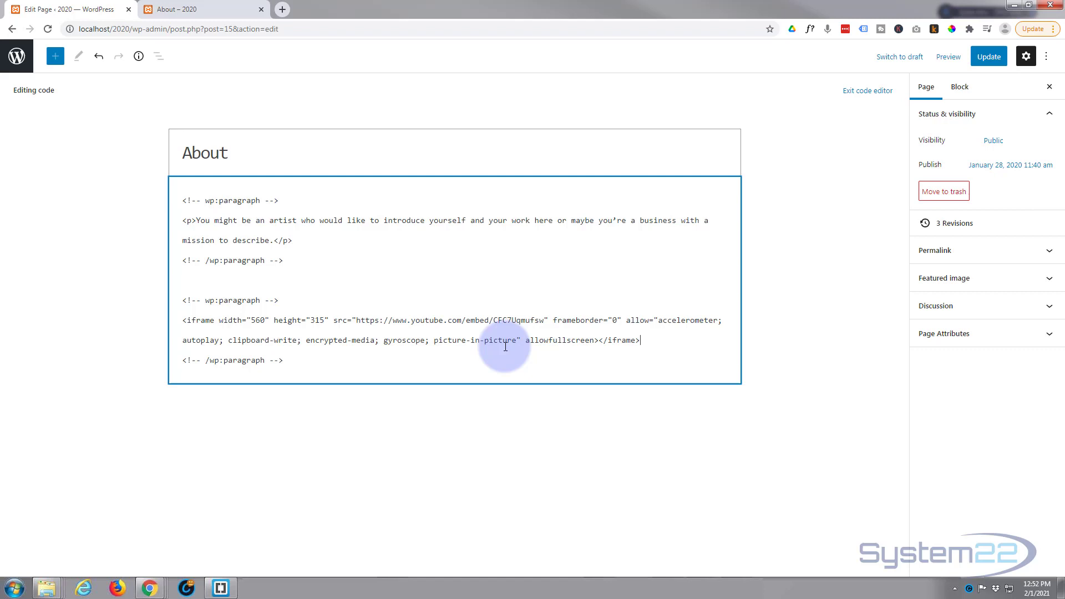
mouse_move(444, 346)
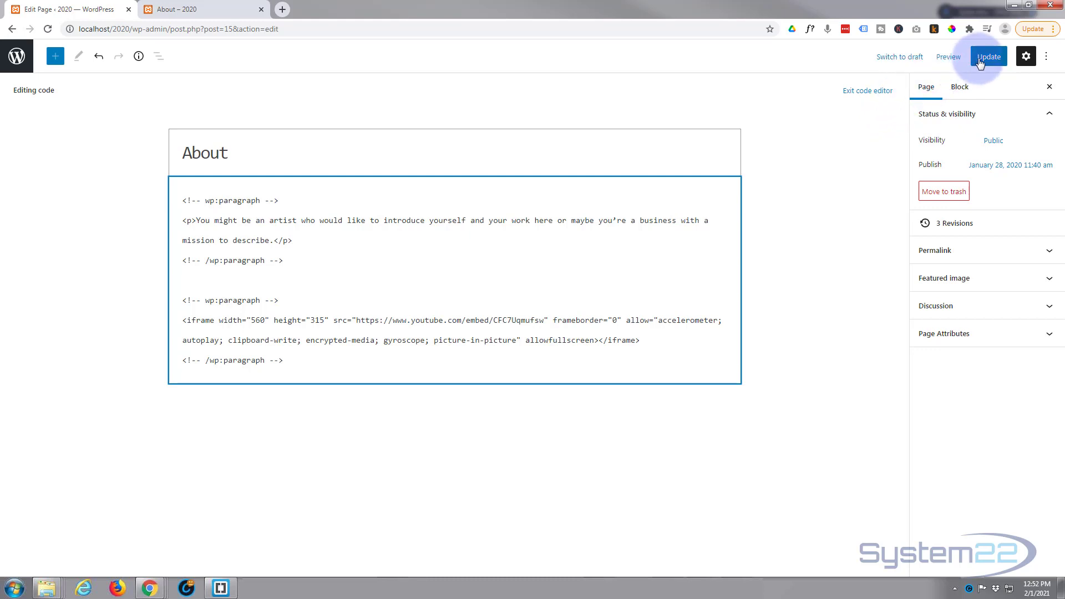
- Update the About page with the iframe and preview it in a new tab
click(989, 57)
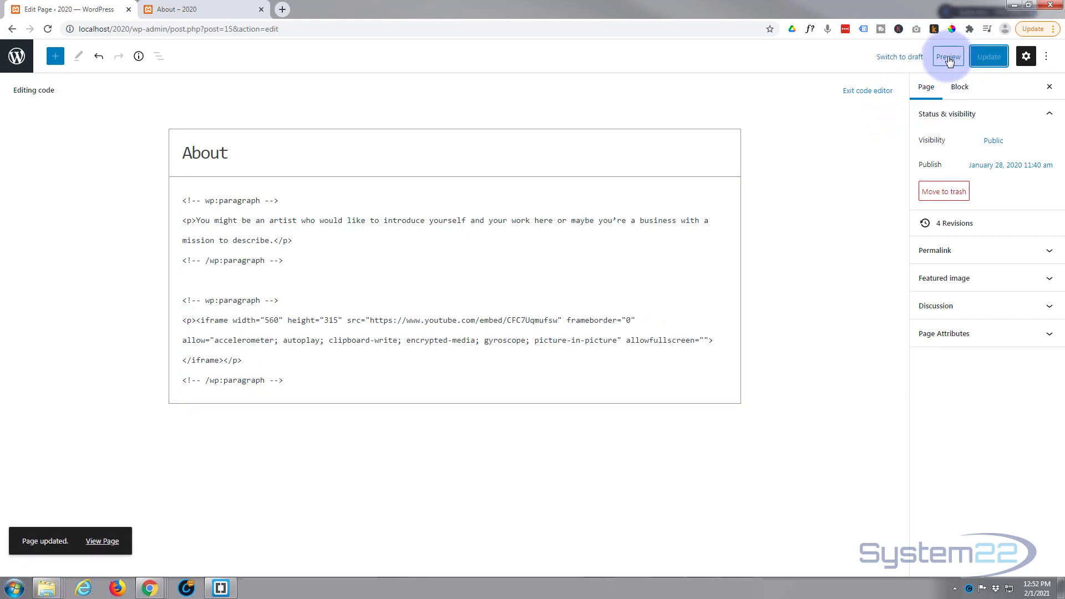
click(949, 57)
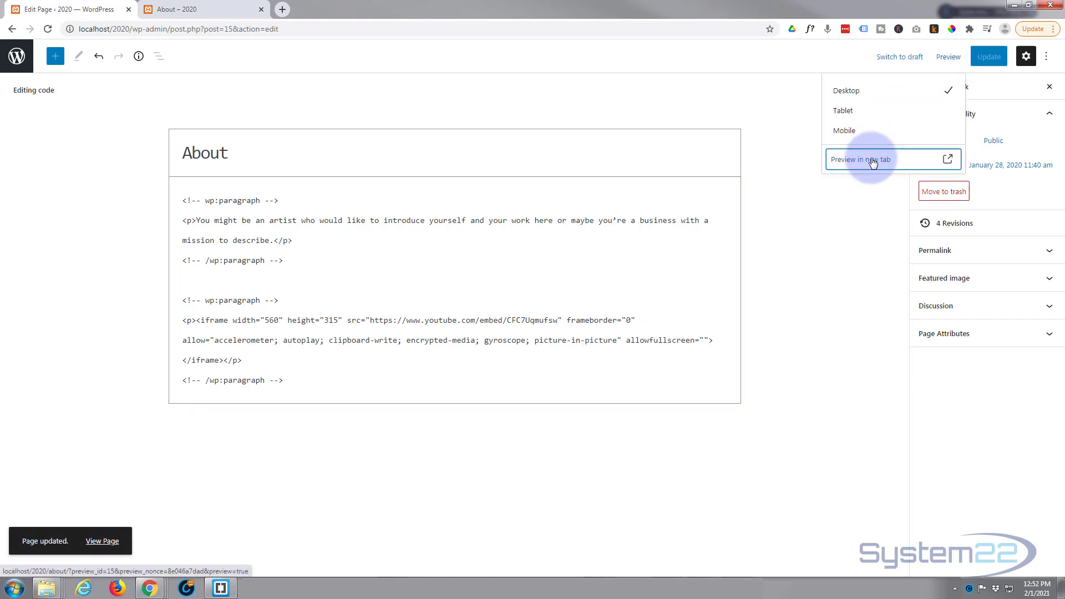
click(861, 159)
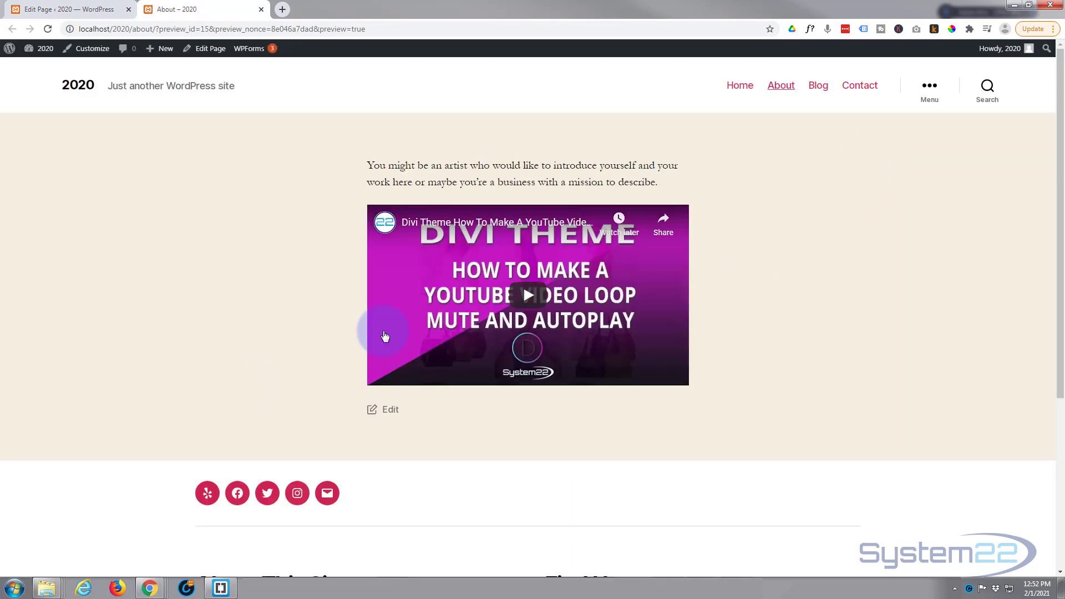
mouse_move(528, 297)
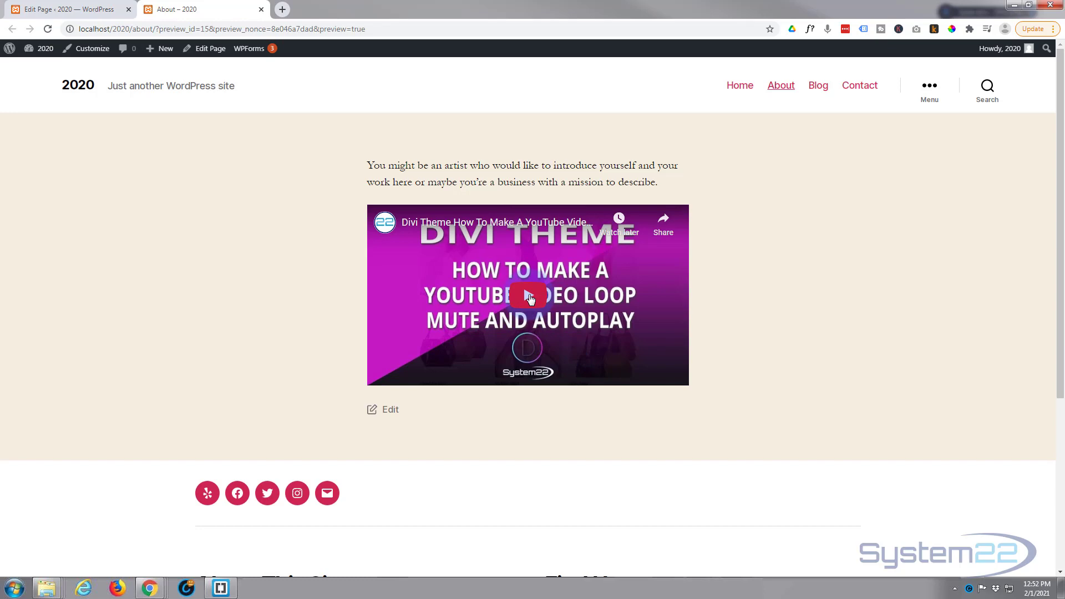
- Play and pause the embedded video in the preview, then return to the Edit Page tab
click(527, 295)
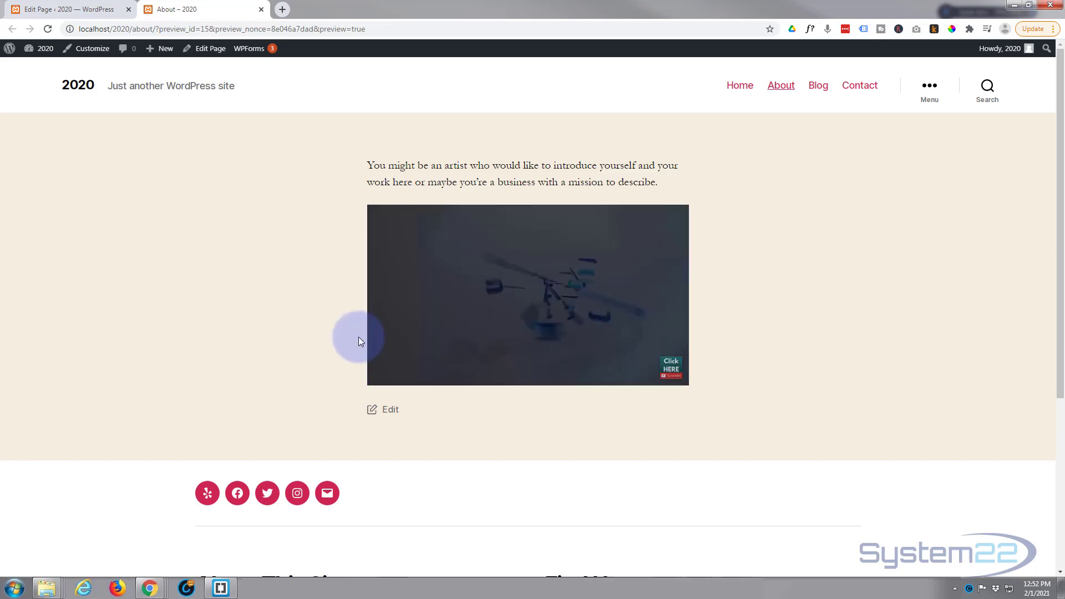
click(526, 294)
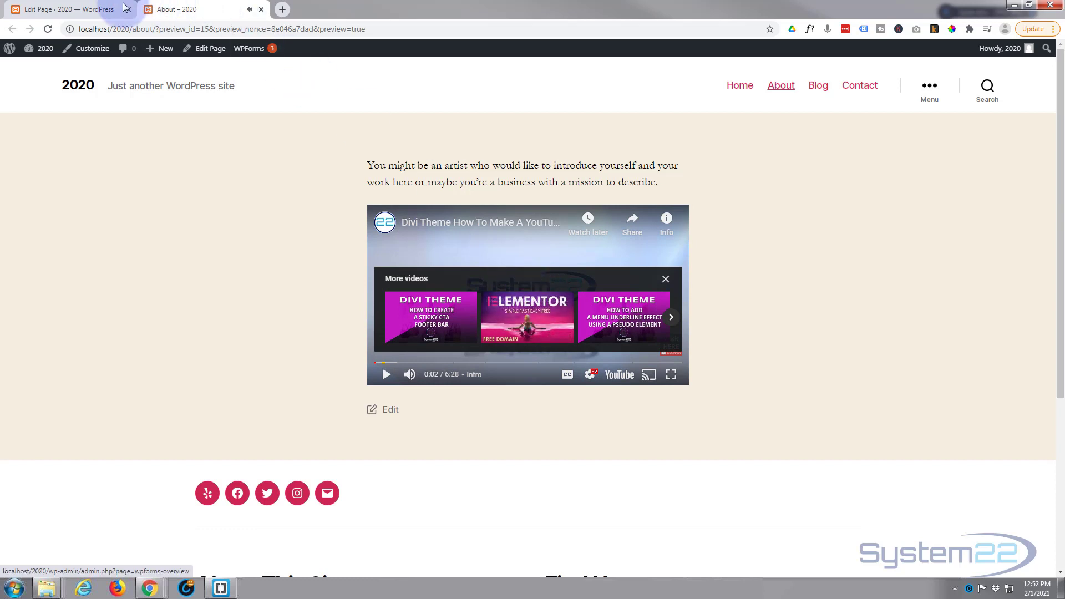
click(65, 9)
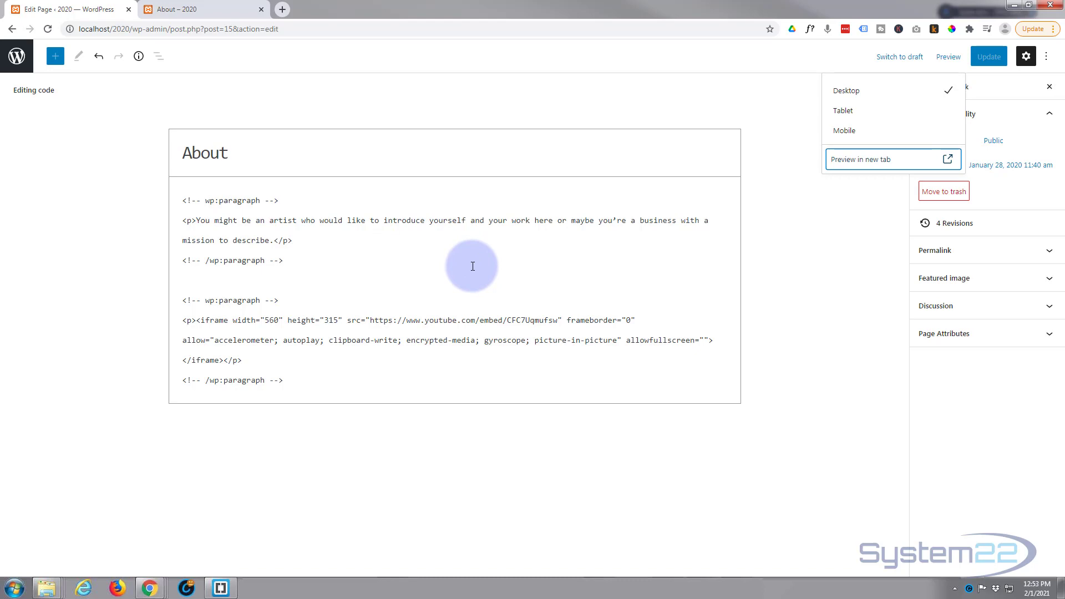
mouse_move(470, 259)
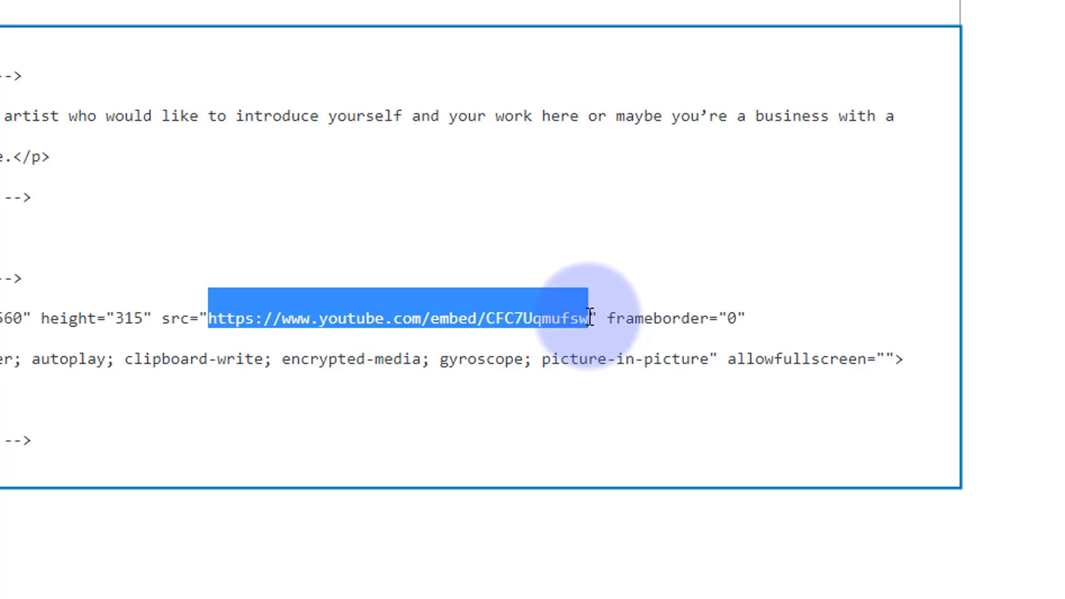
- Append ?autoplay= right after the video ID in the iframe src URL
click(589, 319)
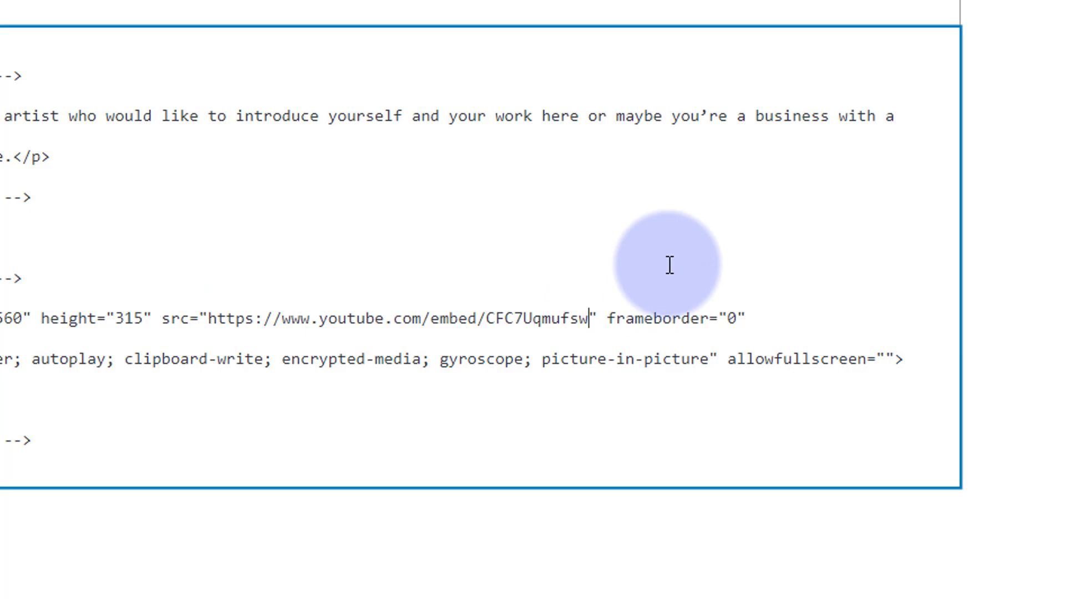
text(?)
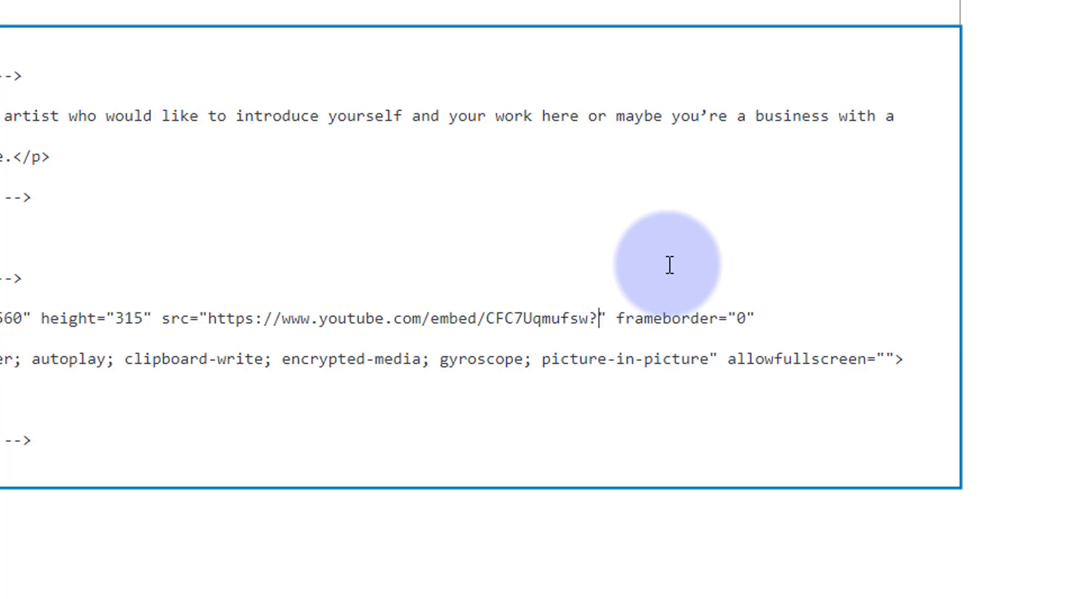
text(auto)
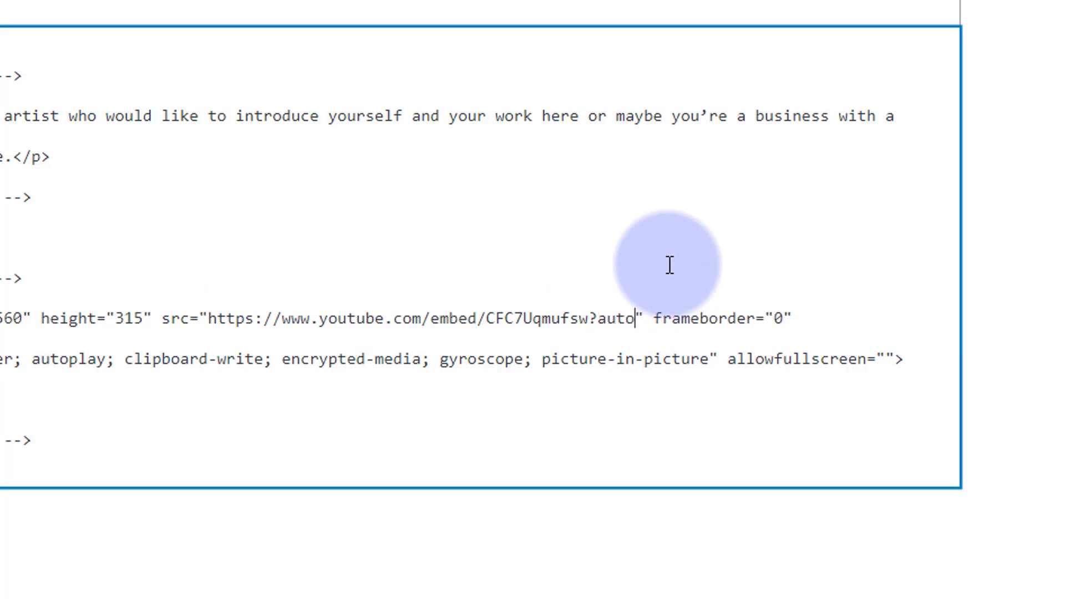
text(play)
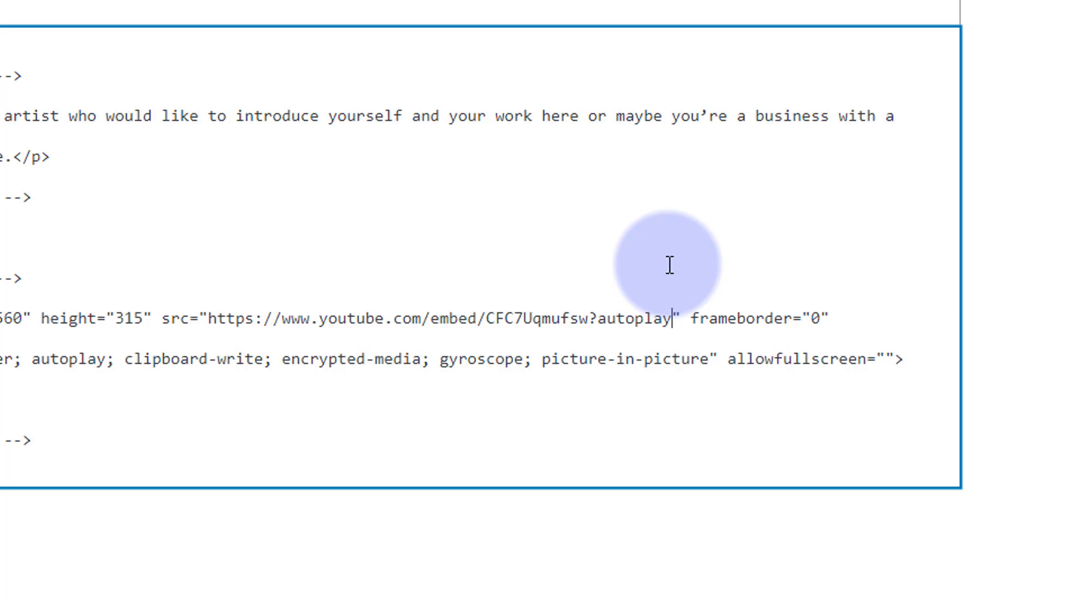
text(="5)
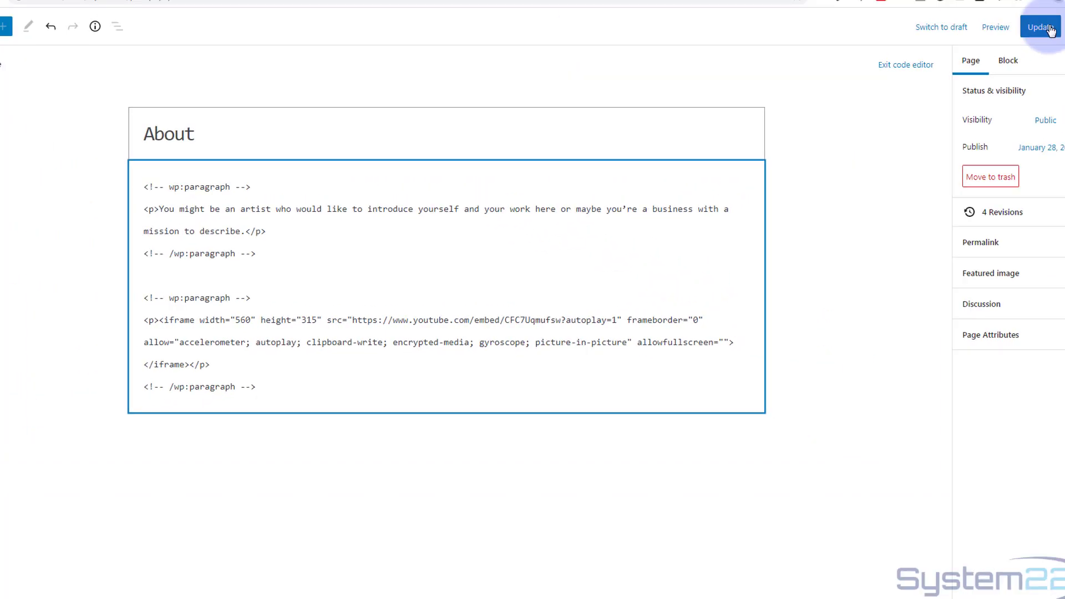
- Update the page with the autoplay URL and preview it in a new tab
click(1042, 27)
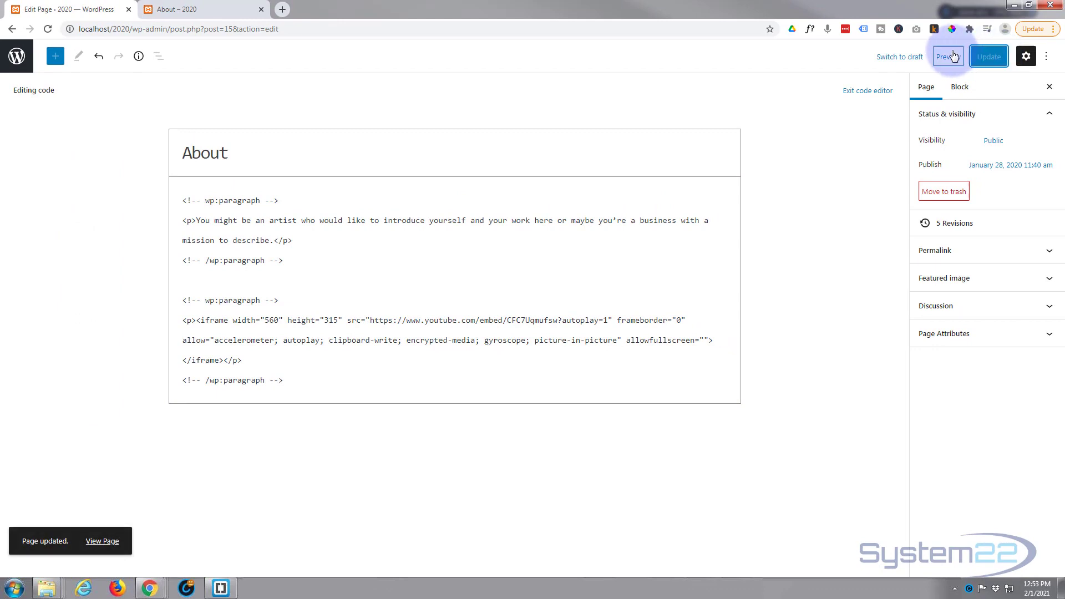
mouse_move(949, 57)
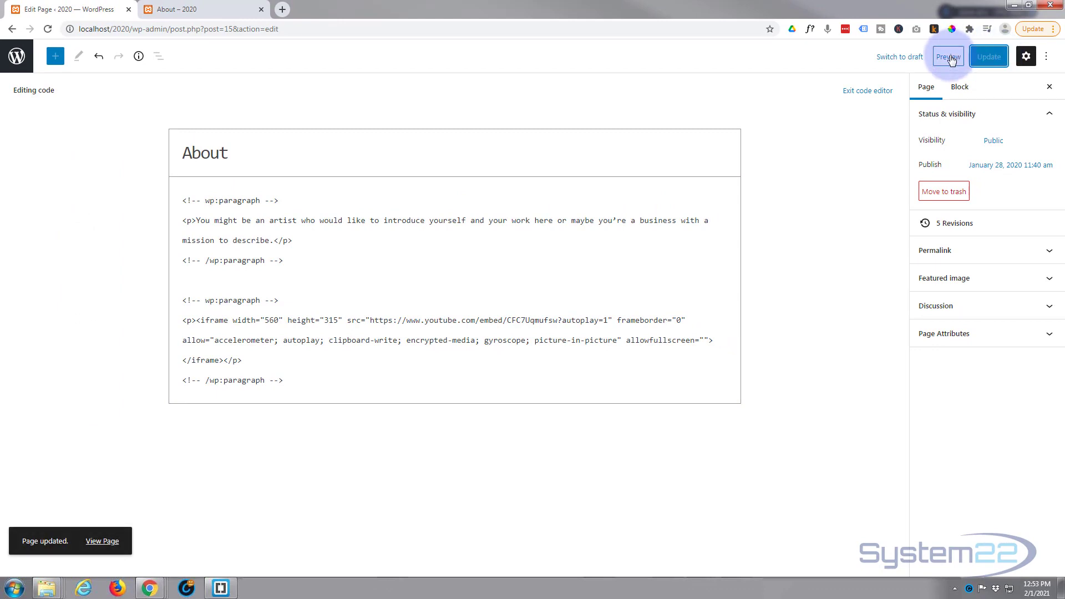
click(948, 57)
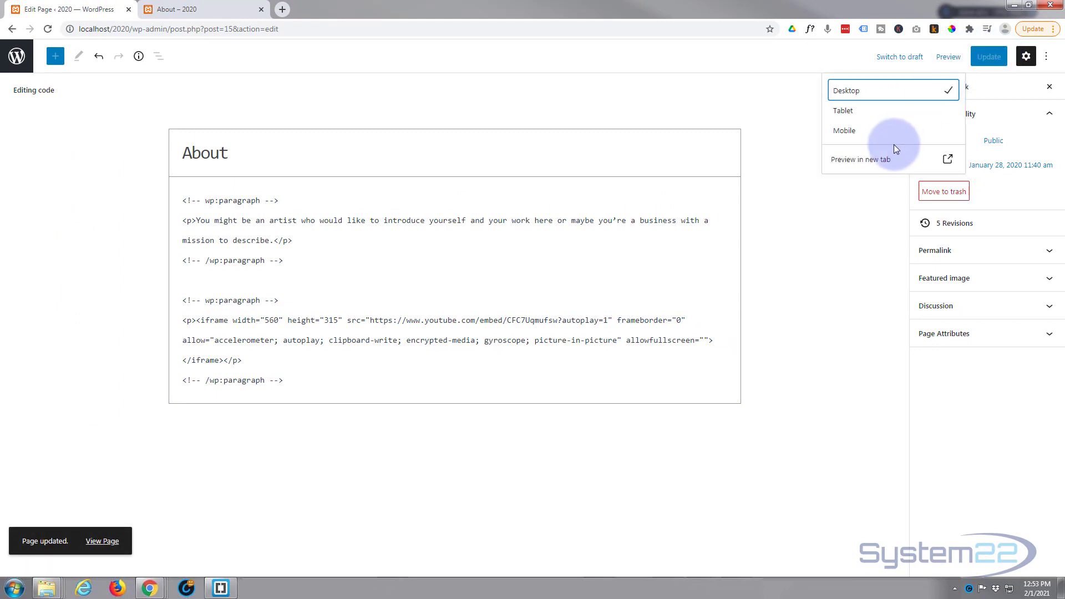
click(860, 158)
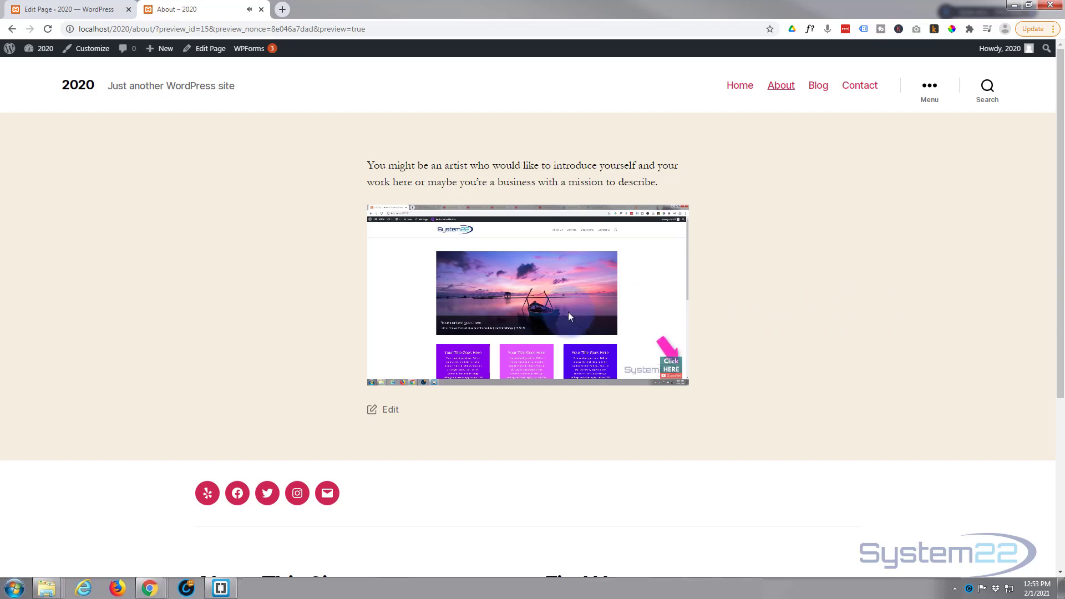
- Back in the code editor, extend the src URL so it ends ?autoplay=1&mute=1
click(527, 293)
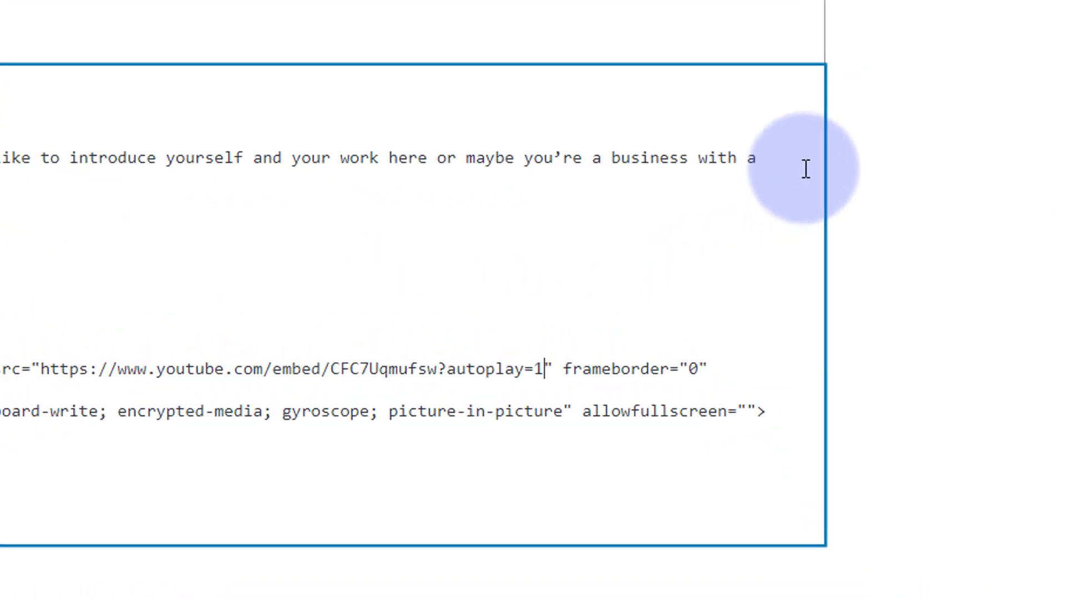
text(&)
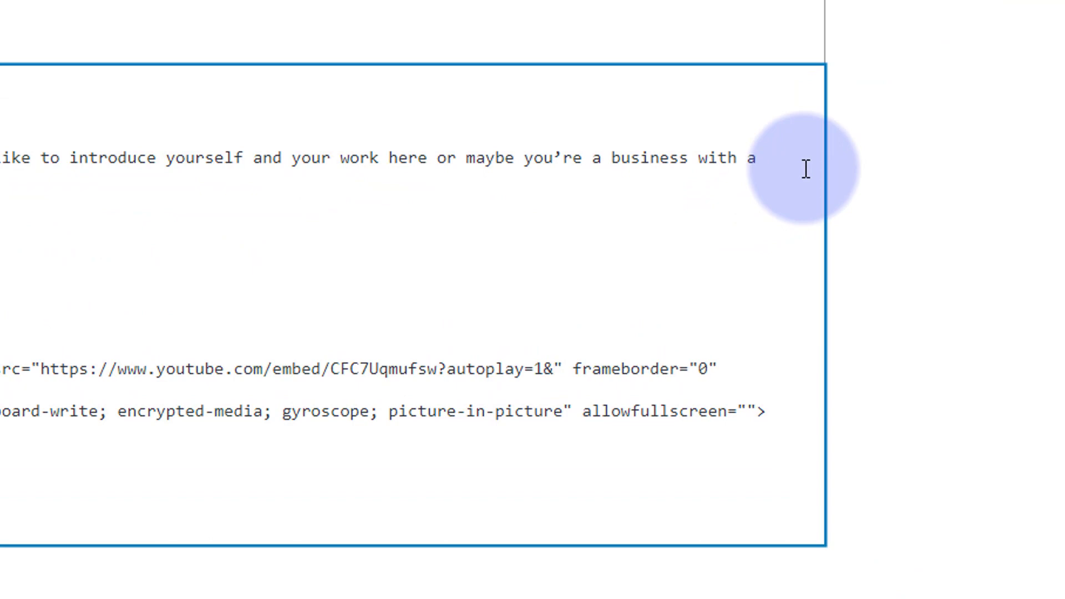
click(554, 368)
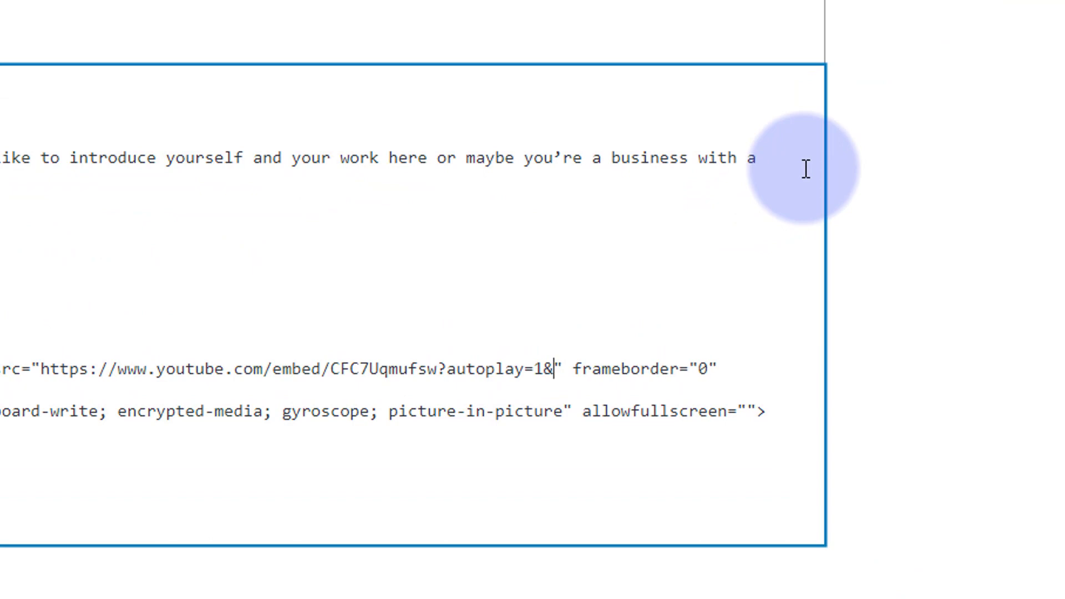
text(mute=)
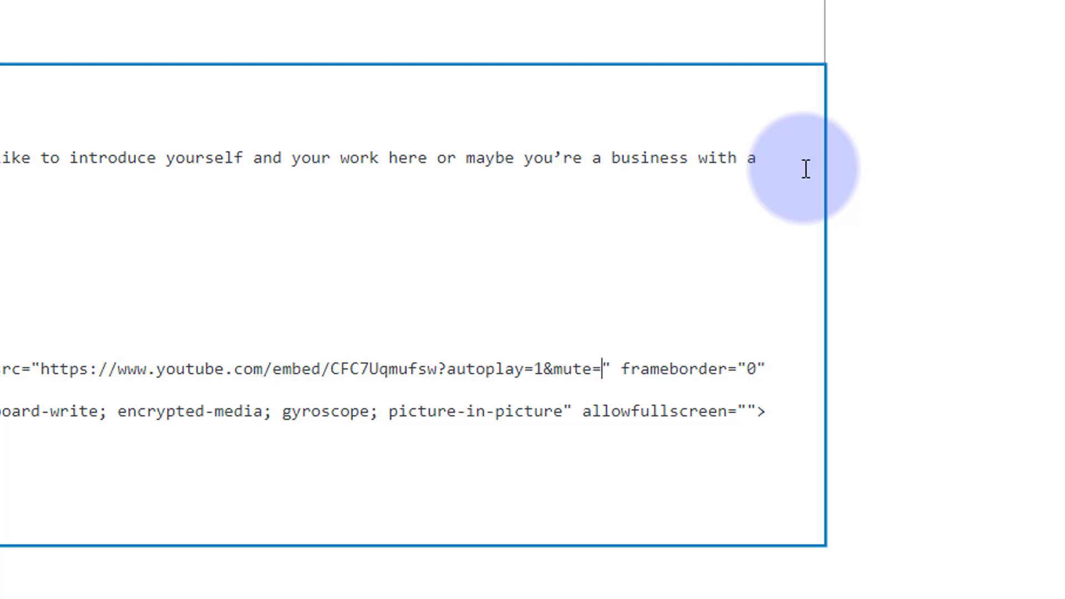
text(15" s)
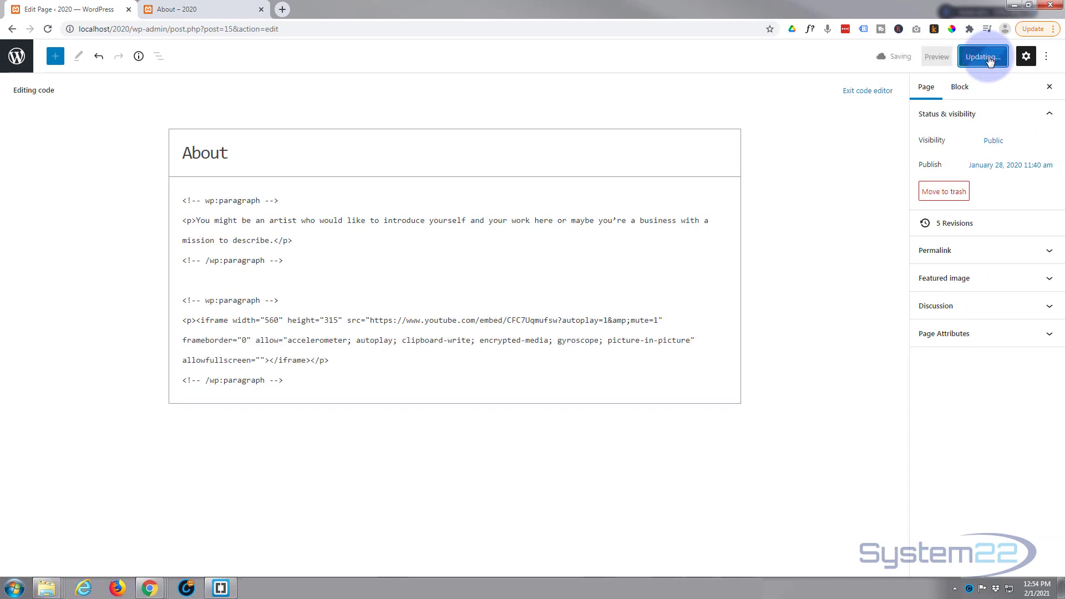
- Update the About page with mute=1 and preview it in a new tab, video autoplaying
click(983, 57)
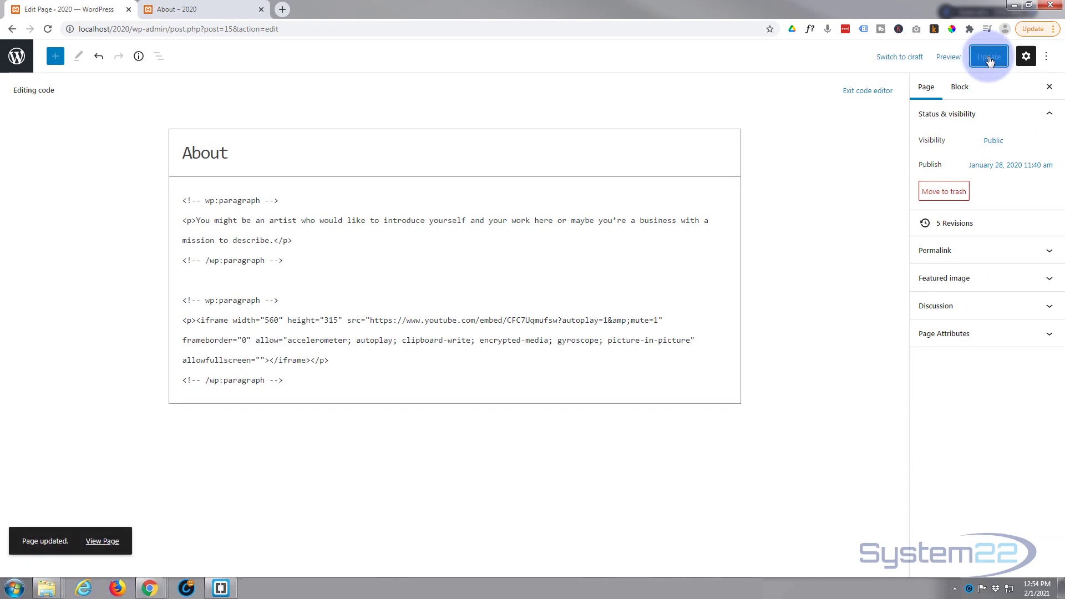
mouse_move(948, 56)
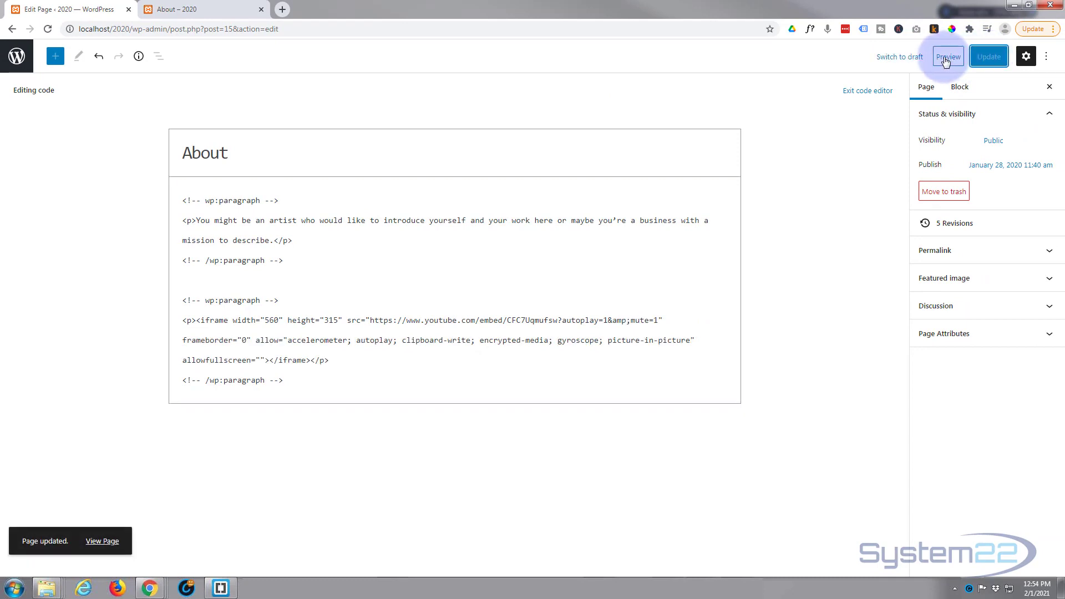
click(949, 57)
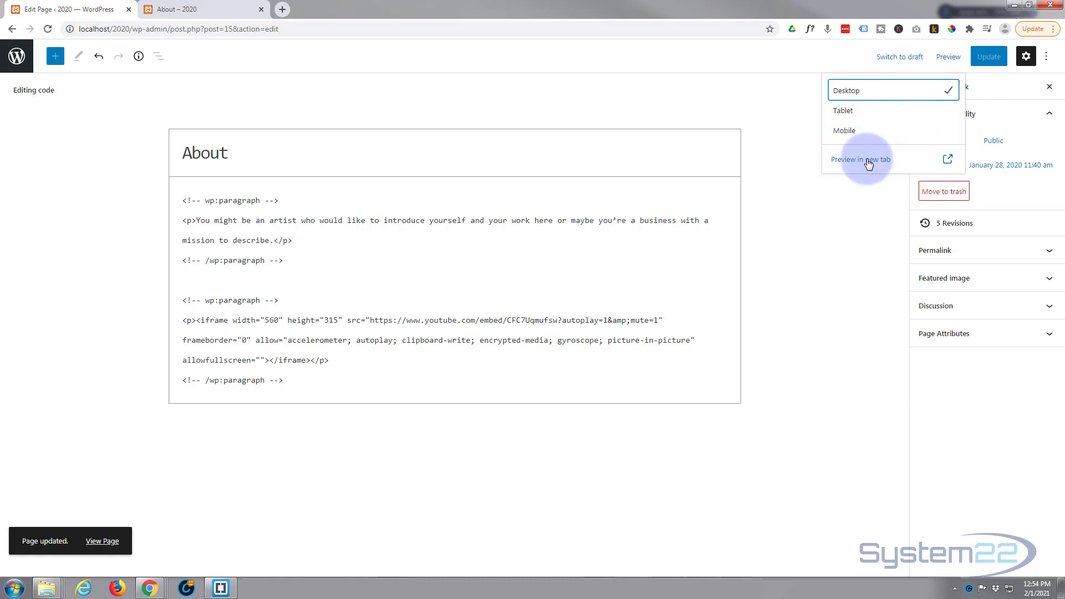
click(862, 159)
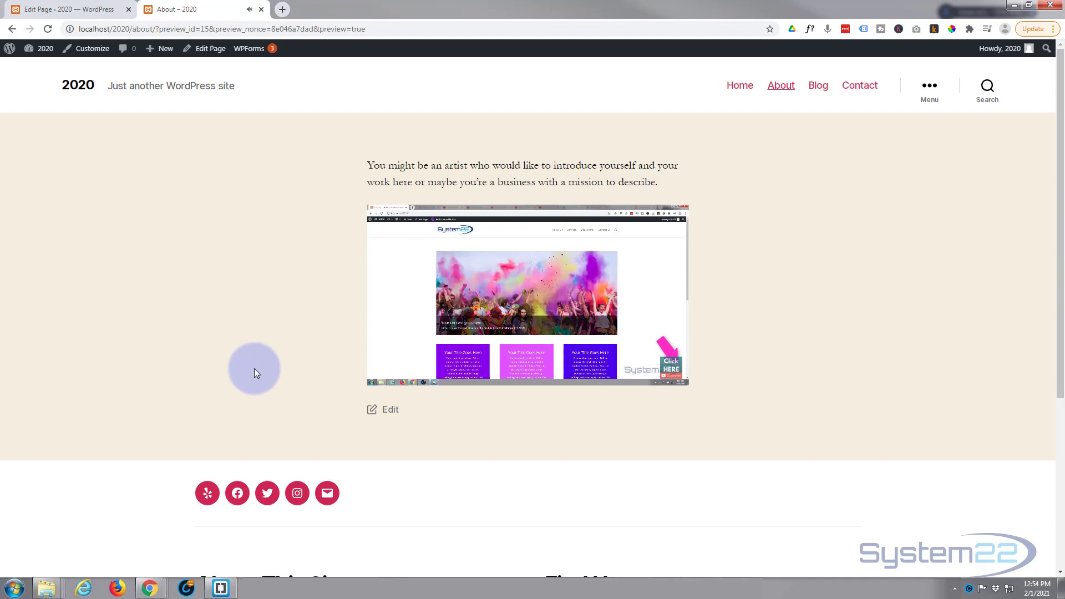
mouse_move(521, 353)
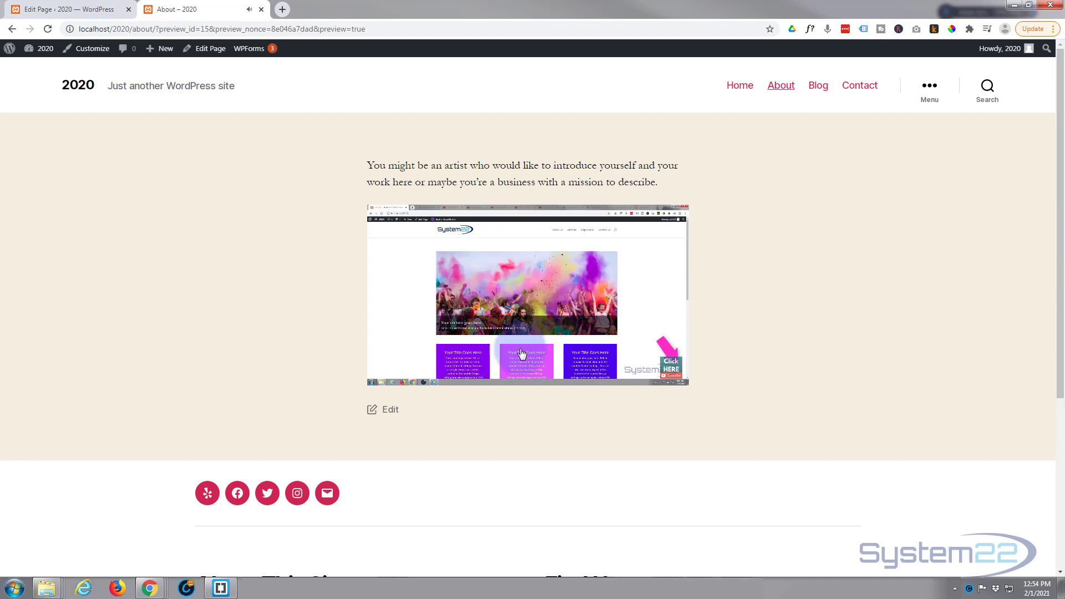
- Pause the autoplaying video in the preview and return to the editor tab
click(526, 292)
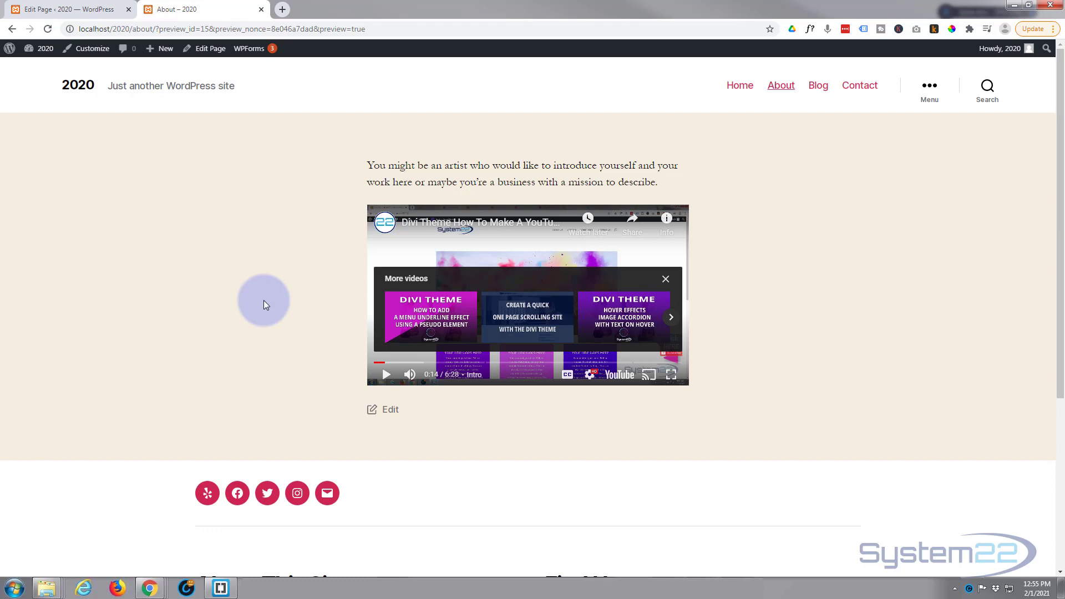
click(64, 9)
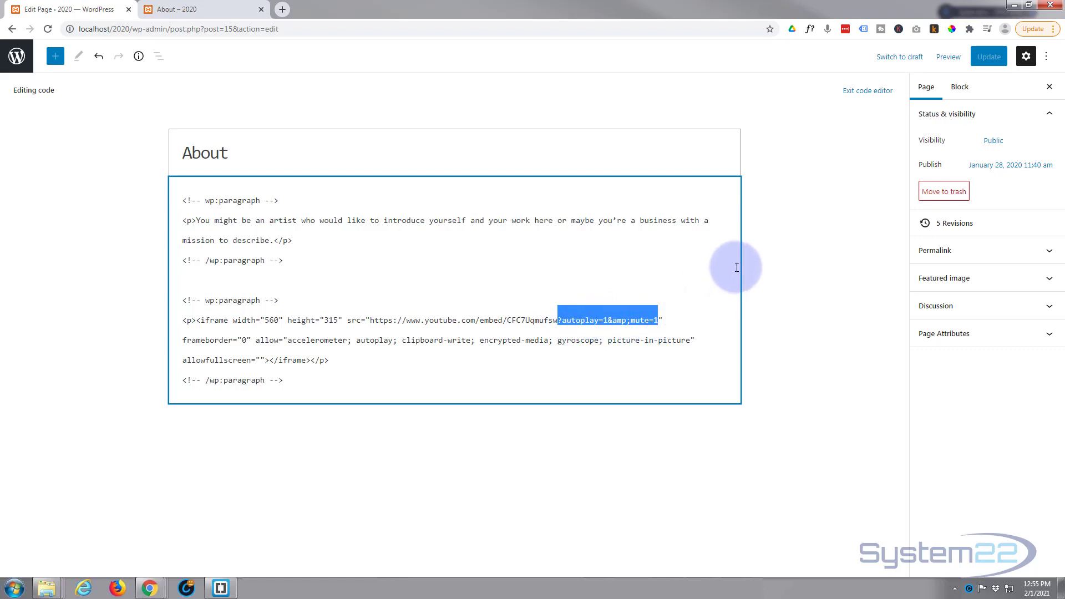
mouse_move(561, 319)
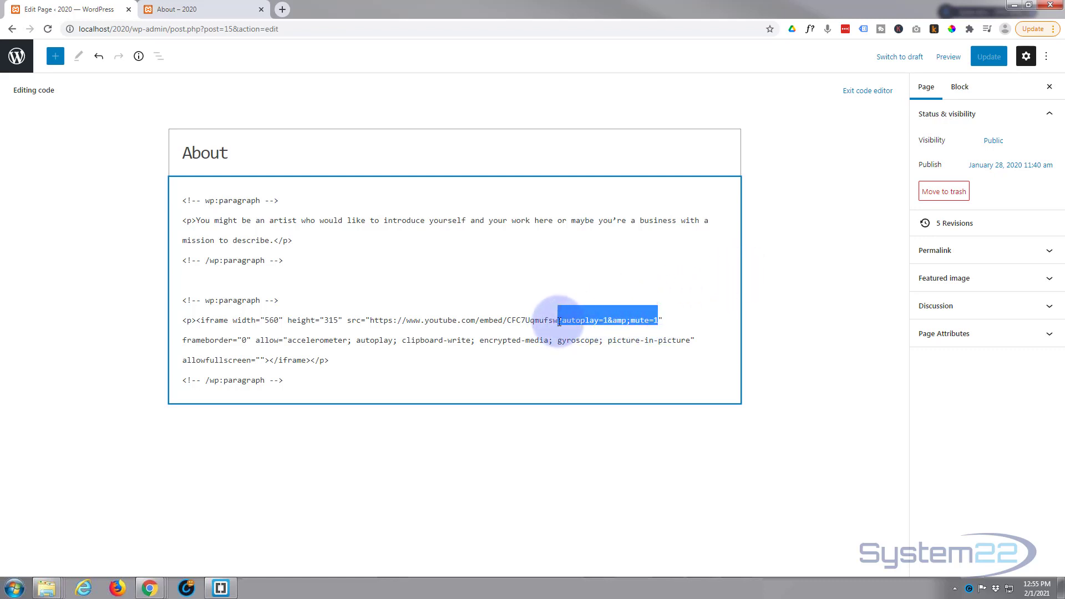
mouse_move(608, 320)
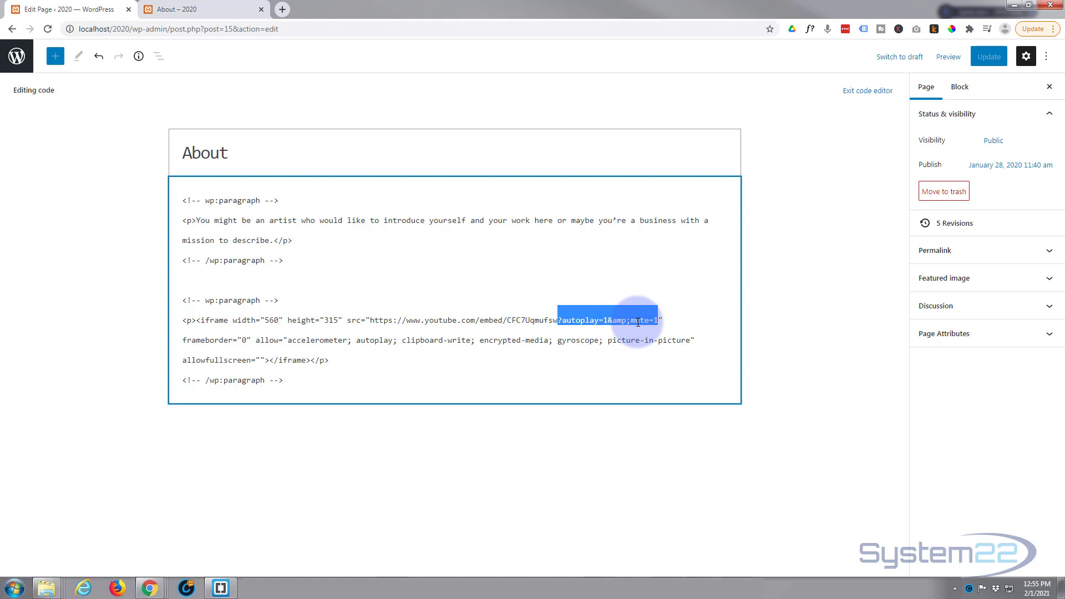
click(184, 9)
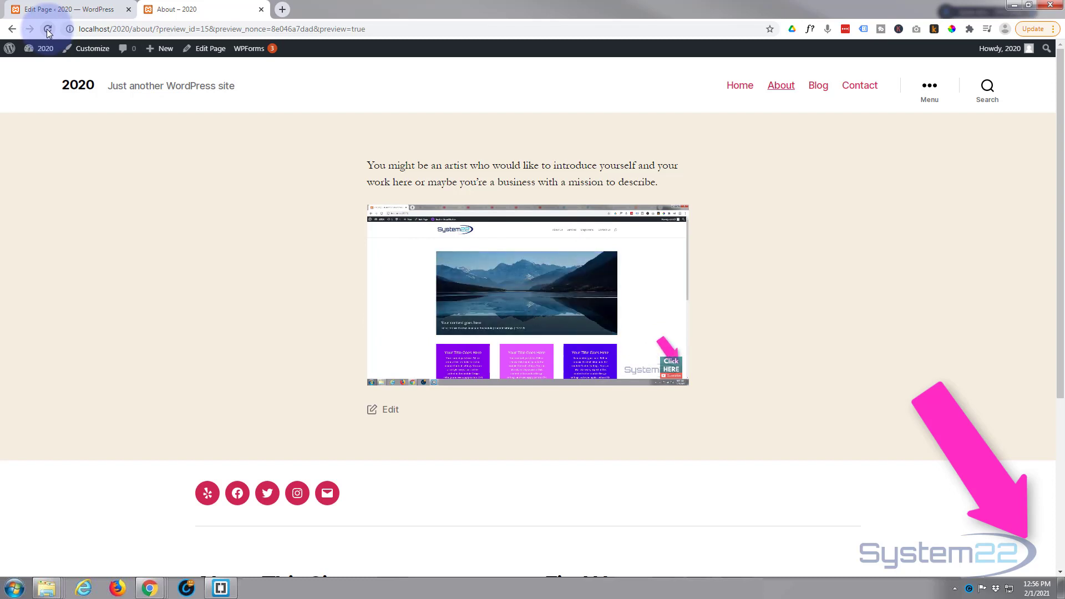
- Reload the preview tab so the embedded video autoplays muted again
click(47, 29)
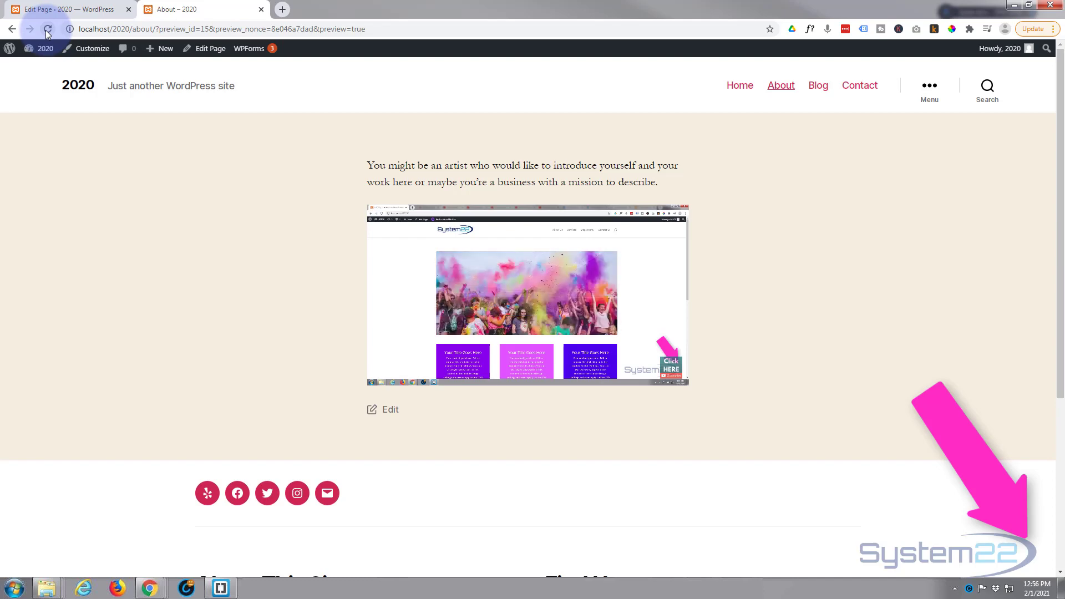